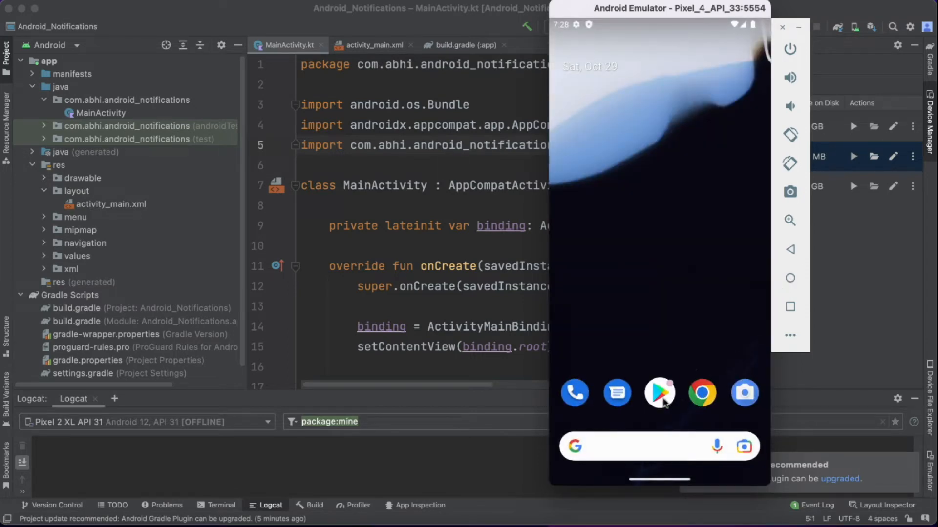
- Close the running Android Emulator window to return to MainActivity.kt
click(658, 392)
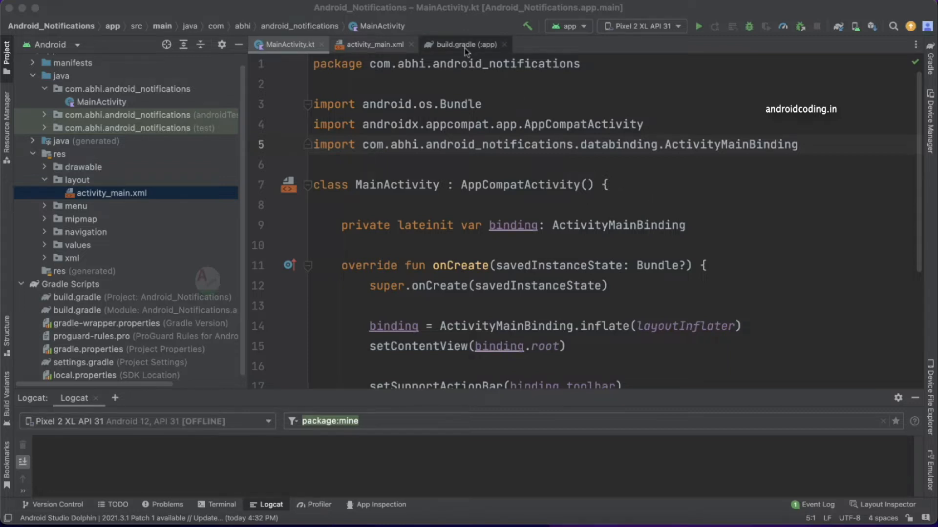
- Switch to the build.gradle (:app) tab showing compileSdk 32 and targetSdk 32
click(464, 45)
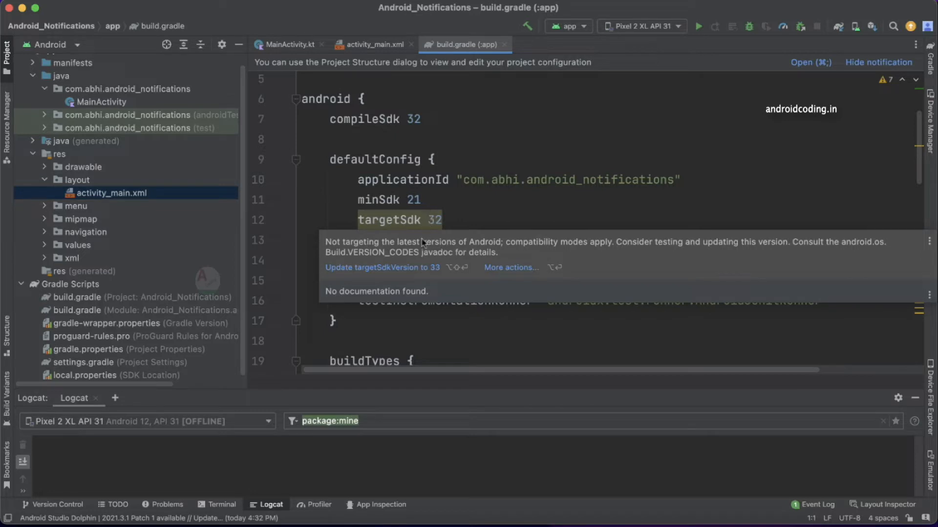
mouse_move(439, 274)
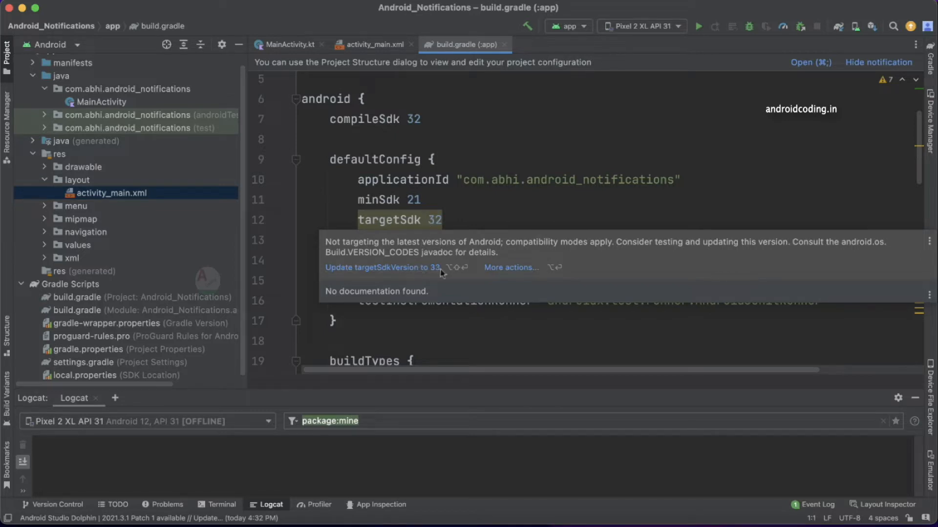
mouse_move(408, 275)
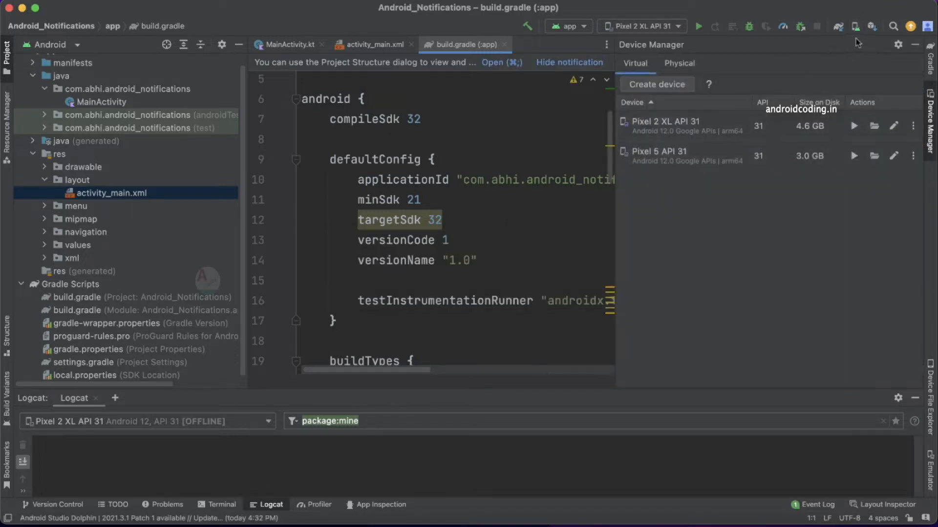
mouse_move(845, 62)
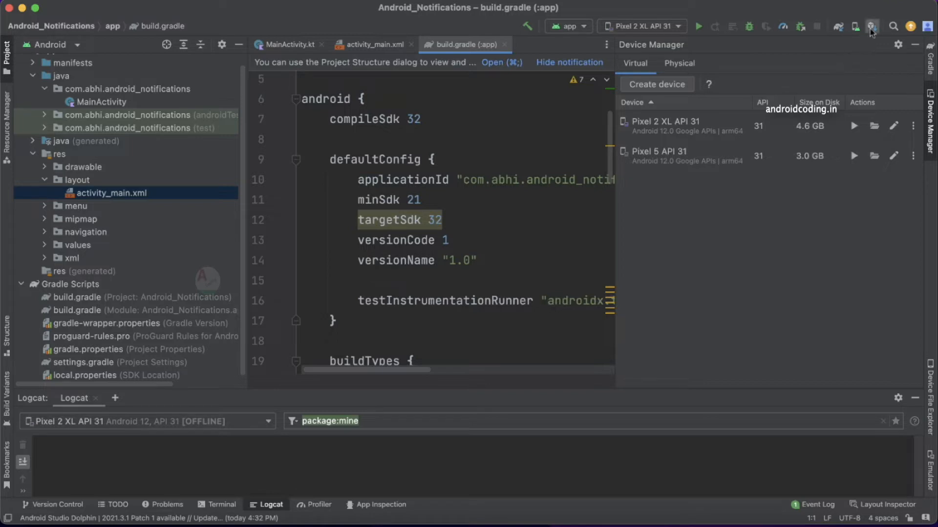
- In SDK Manager, tick Sources for Android 33 and the Google Play Intel x86 Atom_64 image
click(871, 27)
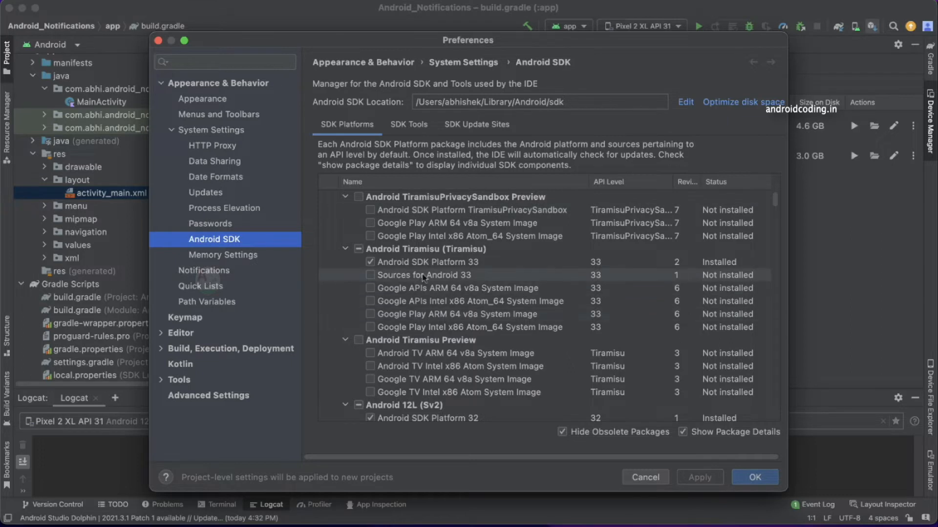
click(425, 262)
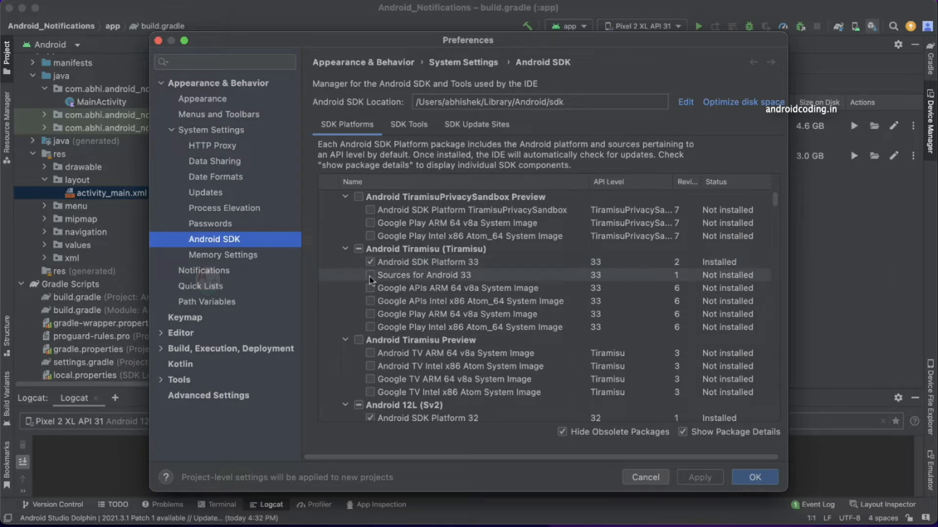
click(370, 274)
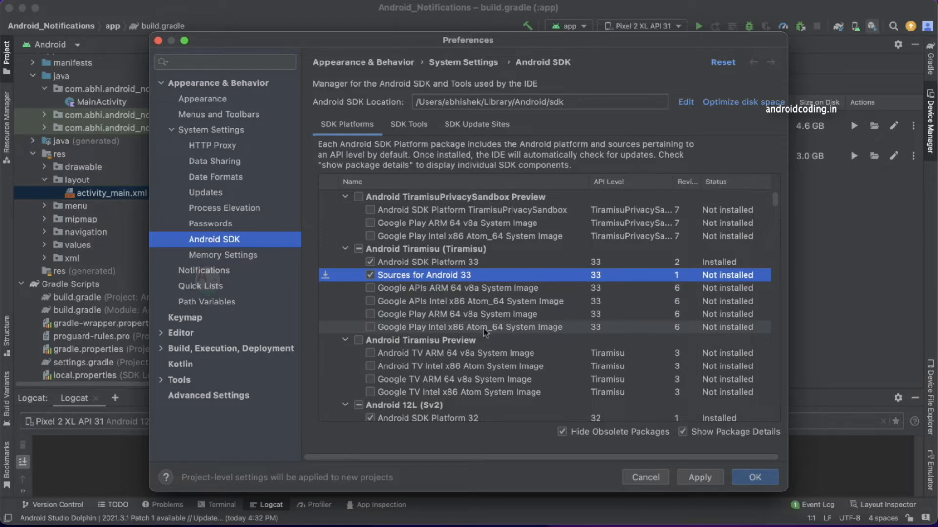
mouse_move(549, 336)
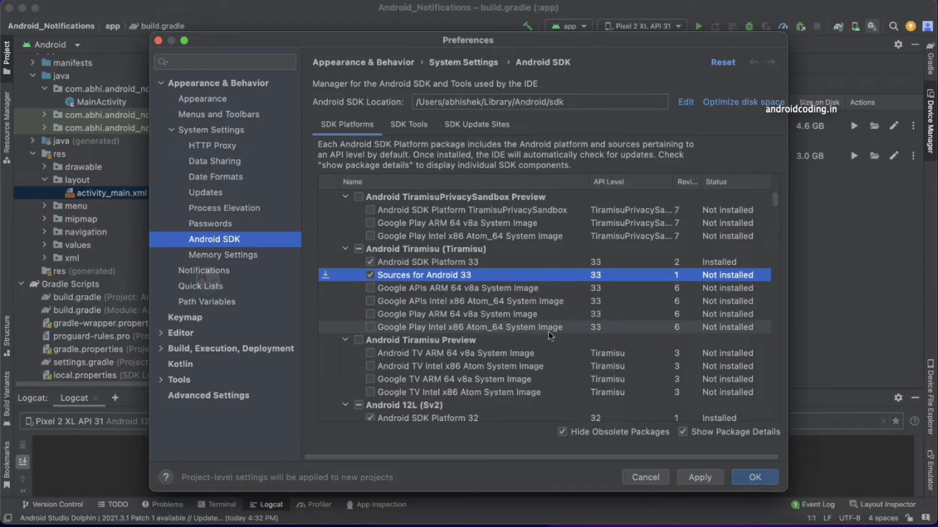
click(370, 327)
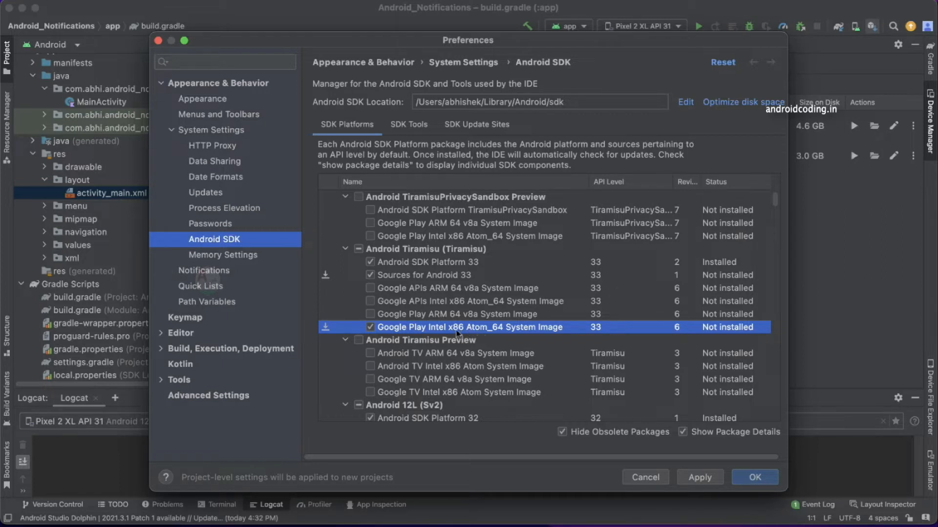
mouse_move(437, 333)
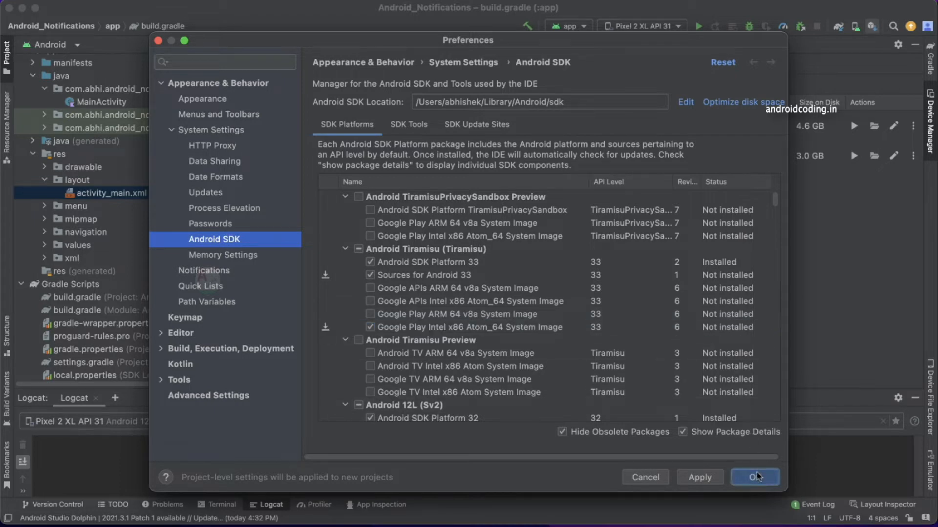
- Install the Android 33 packages in the background and update targetSdkVersion to 33
click(754, 476)
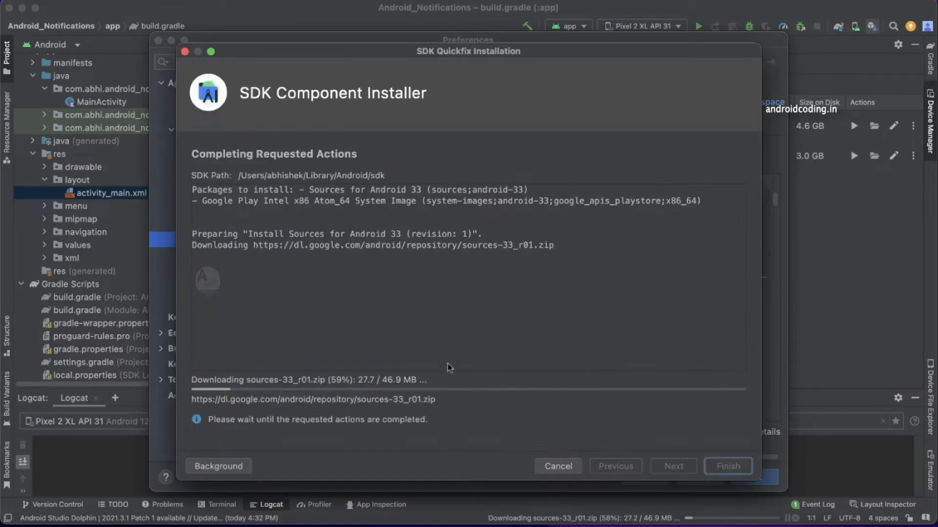
click(219, 466)
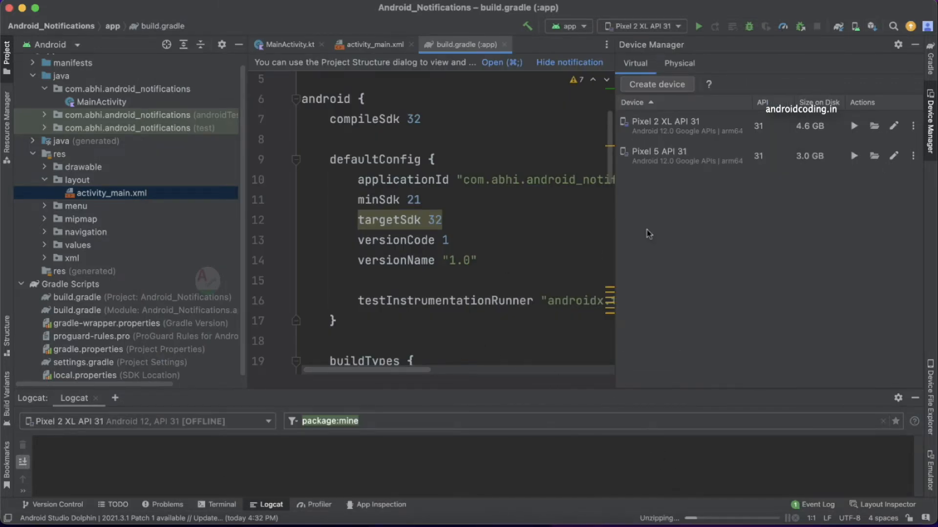
mouse_move(877, 54)
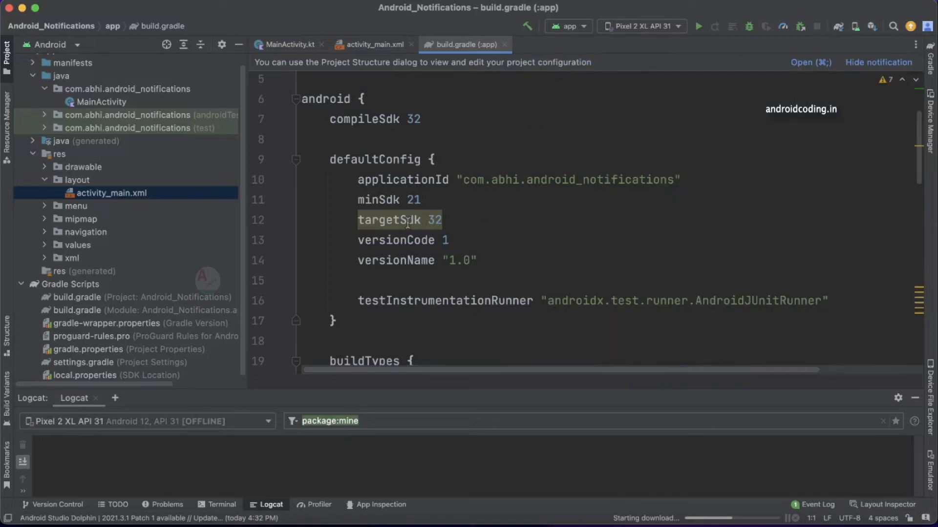
mouse_move(399, 219)
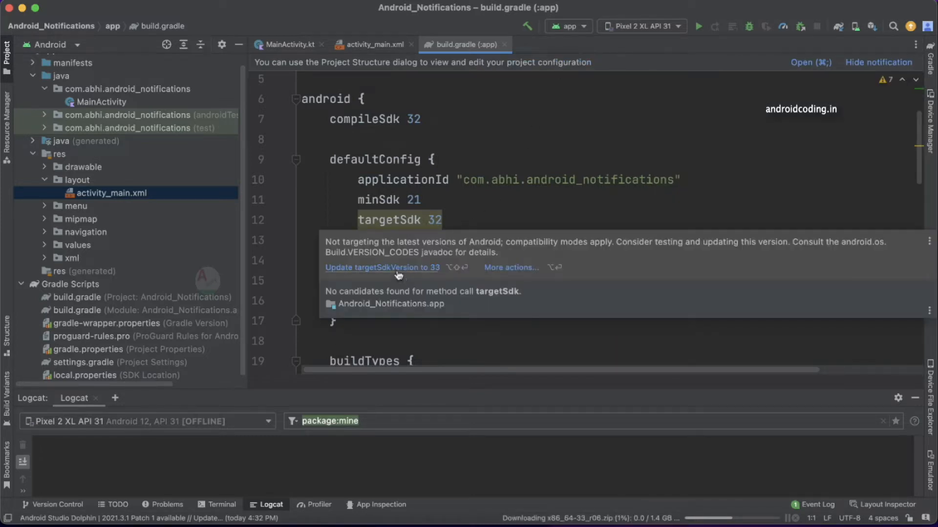
click(381, 267)
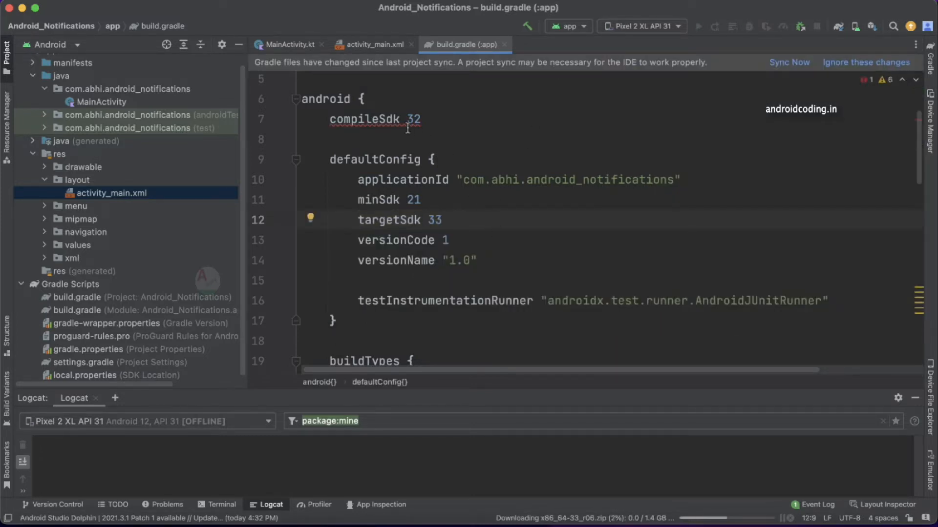
mouse_move(412, 119)
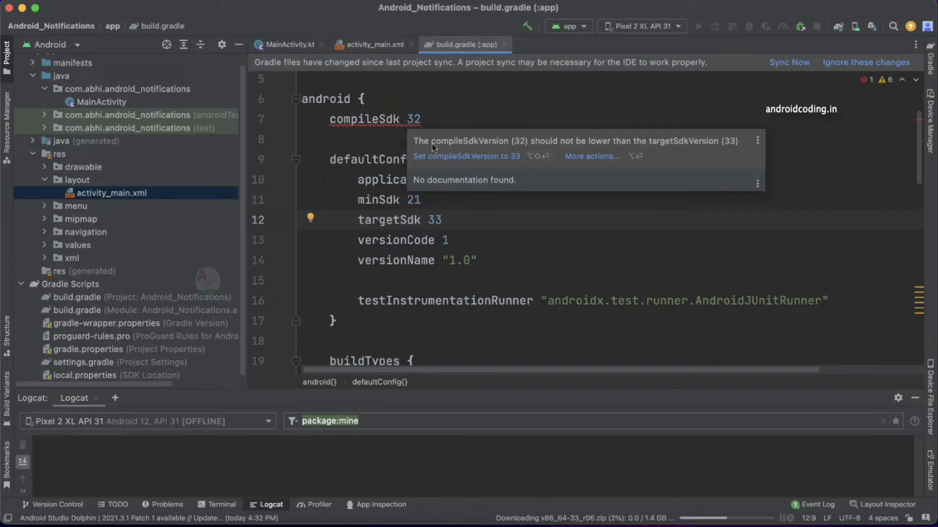
mouse_move(466, 156)
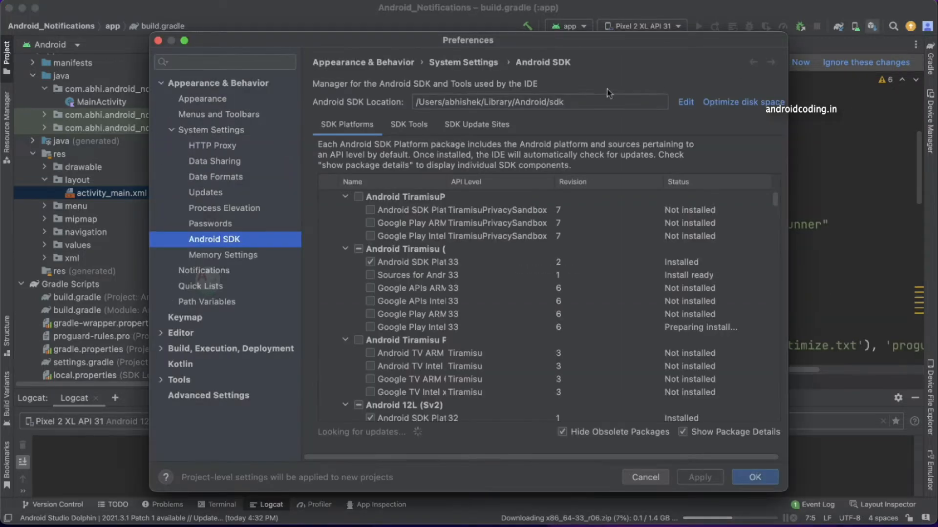
- Check the SDK Tools list, close Preferences, and return to MainActivity.kt
click(408, 124)
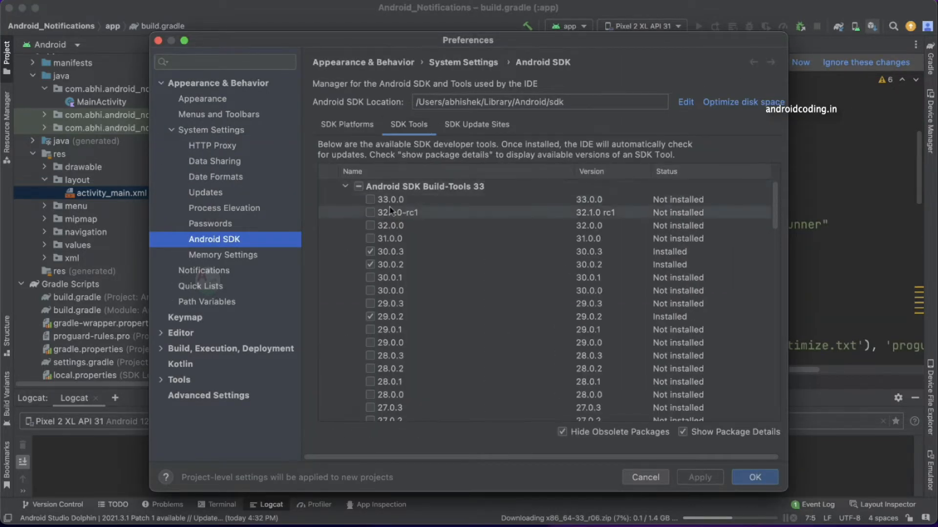
click(370, 199)
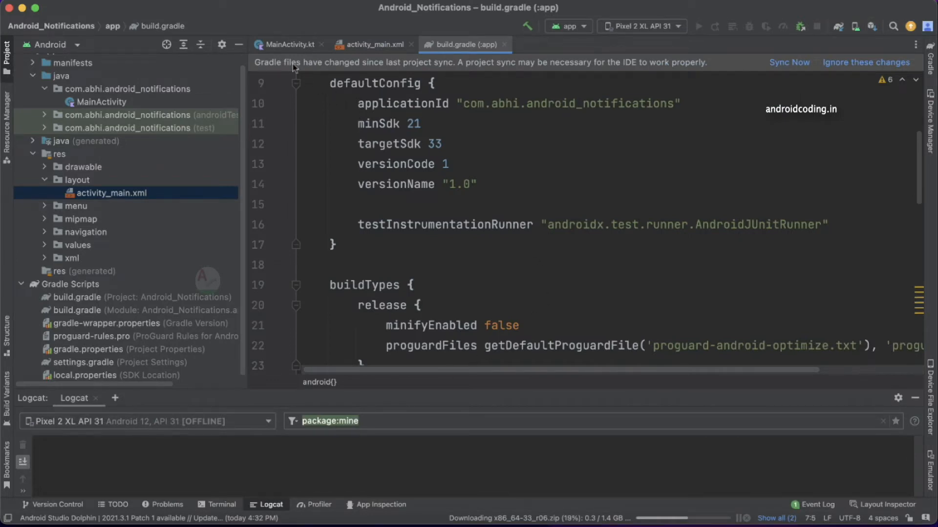
click(287, 45)
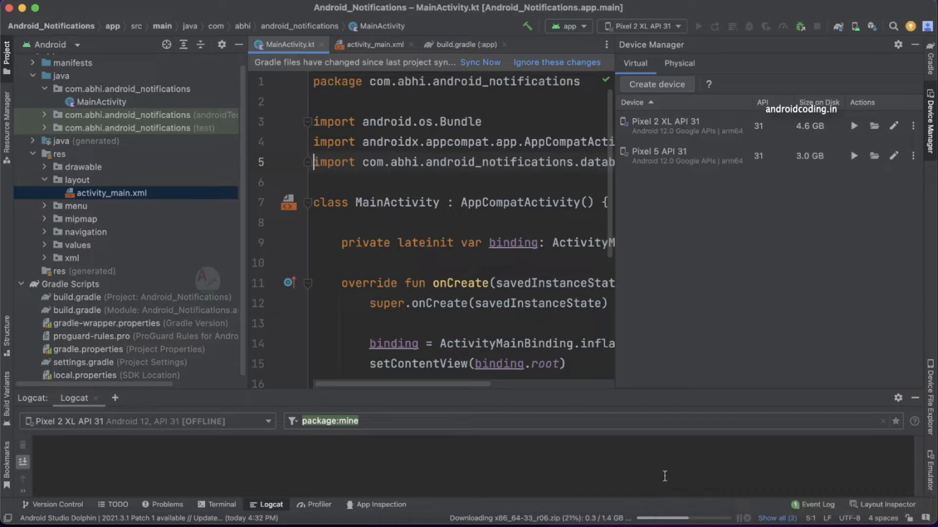
- Start creating a new virtual device from Device Manager
click(655, 83)
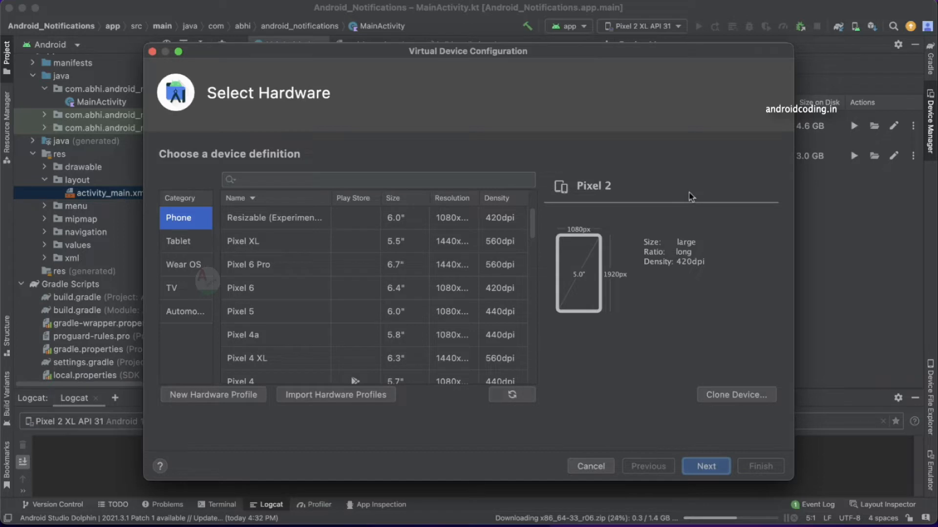
mouse_move(299, 287)
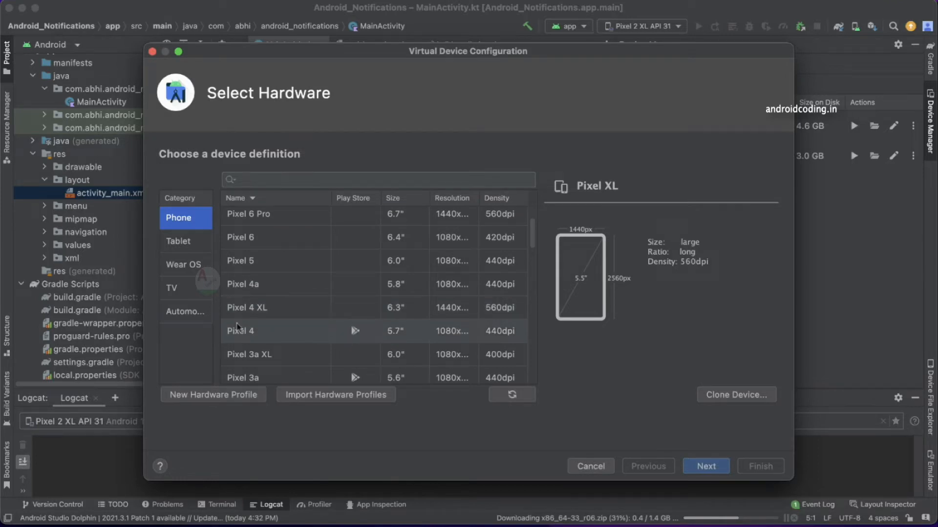
mouse_move(271, 335)
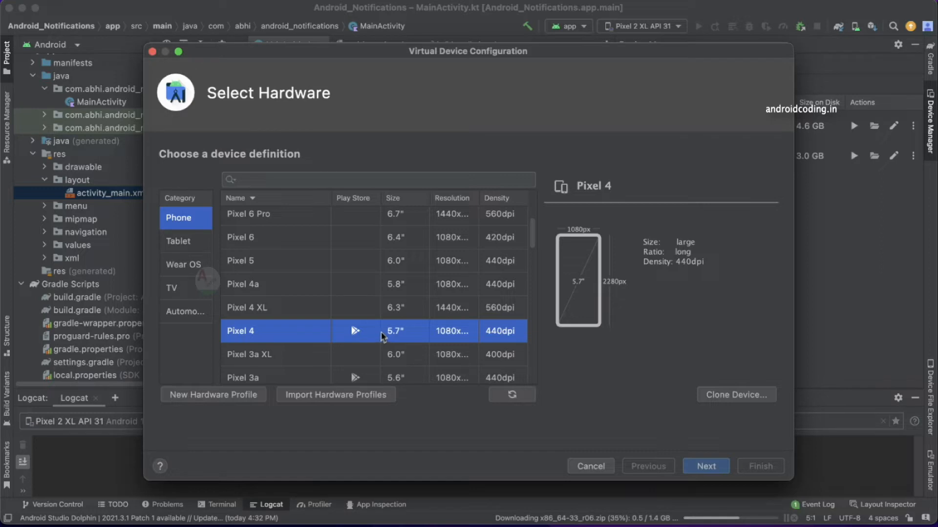
mouse_move(334, 333)
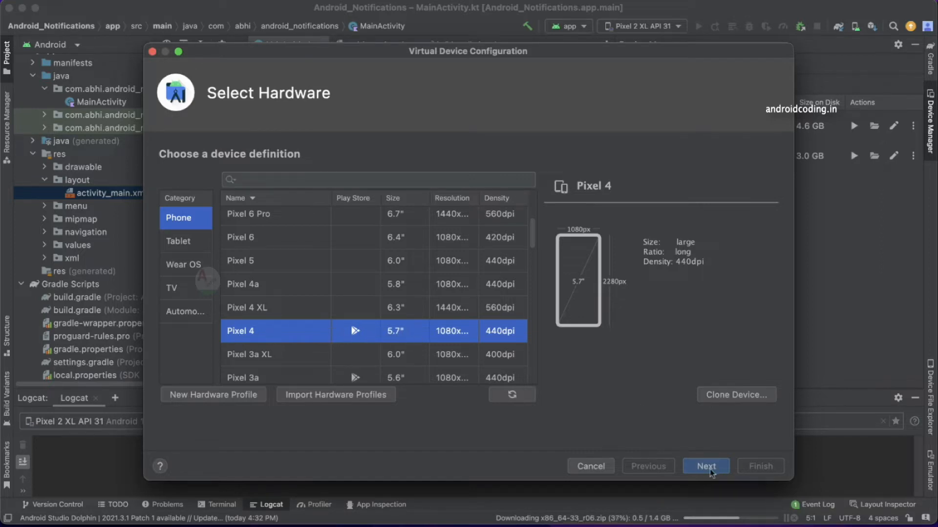
- Select the Tiramisu API 33 x86_64 Google Play image from Other Images and continue
click(705, 466)
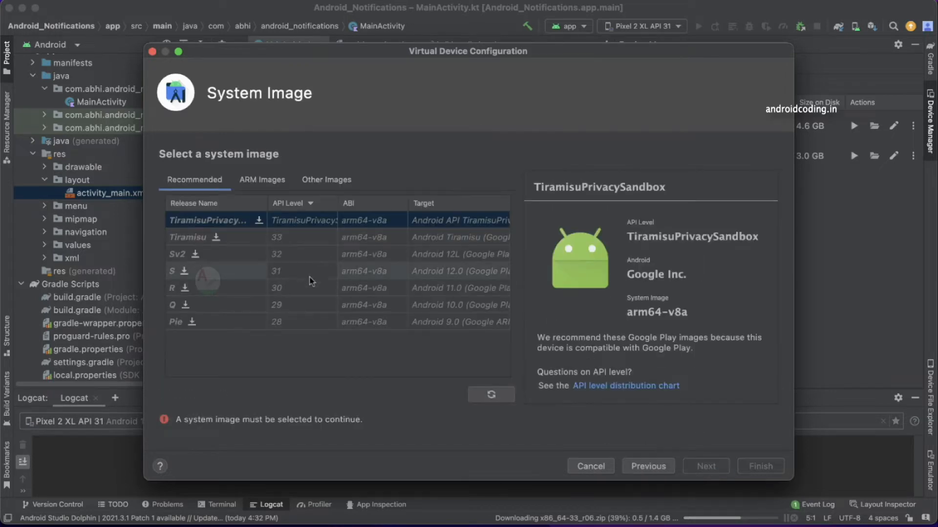
mouse_move(604, 511)
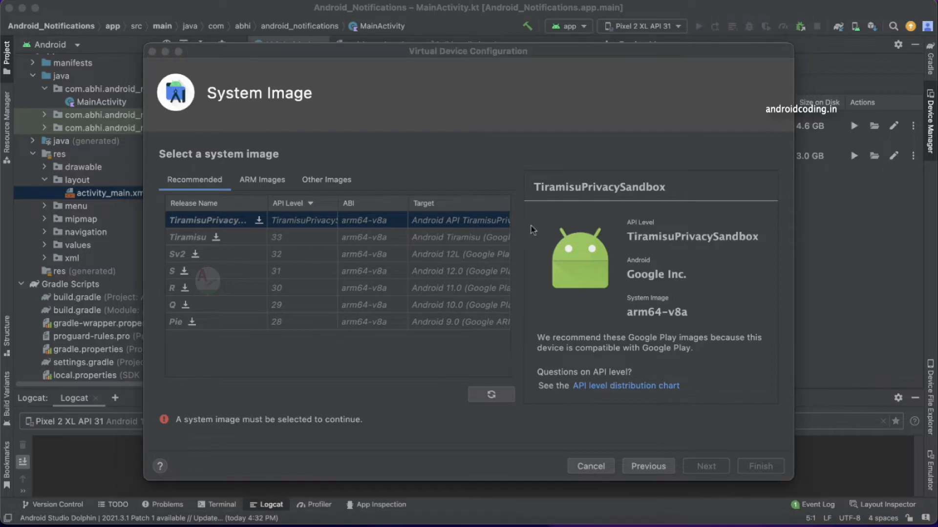
mouse_move(264, 216)
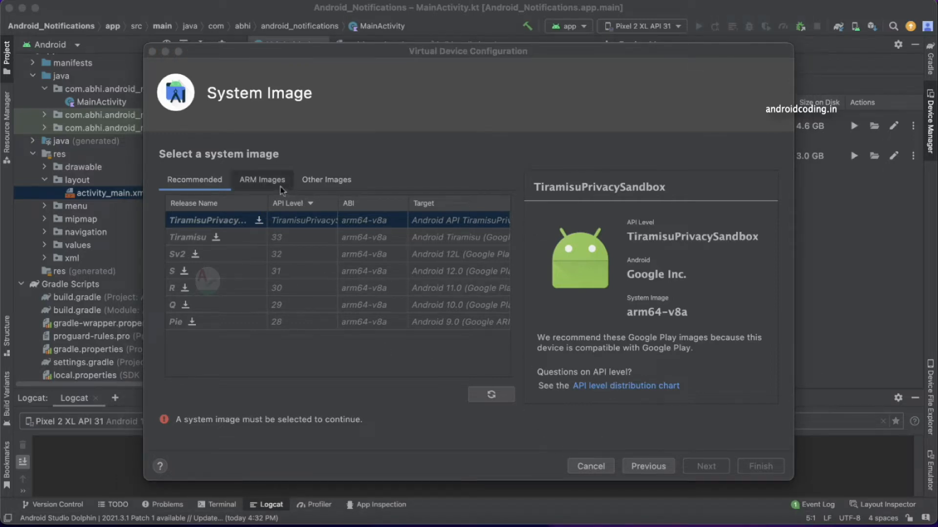
click(327, 180)
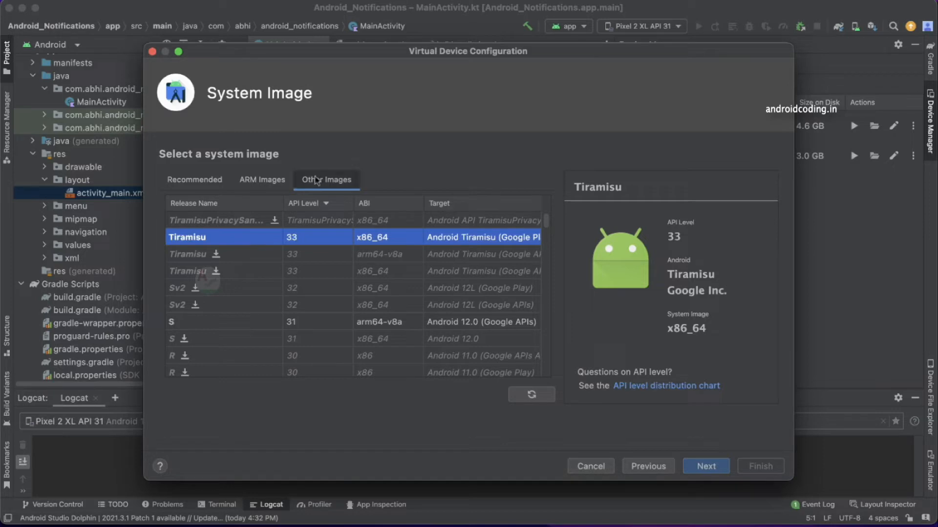
mouse_move(400, 252)
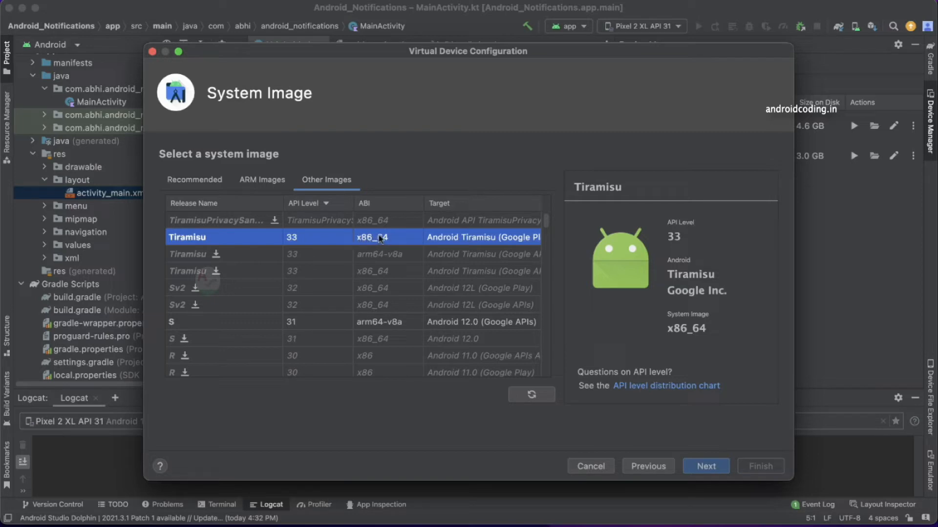
mouse_move(554, 282)
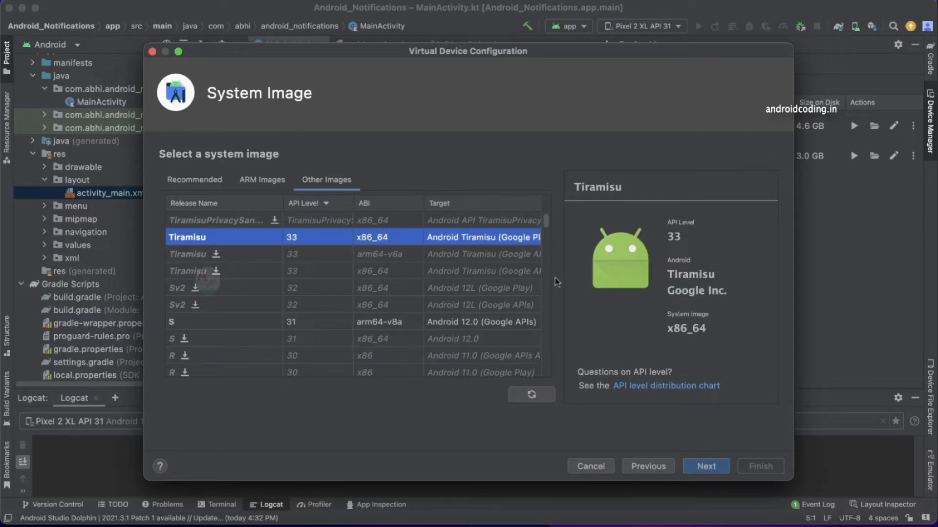
mouse_move(674, 431)
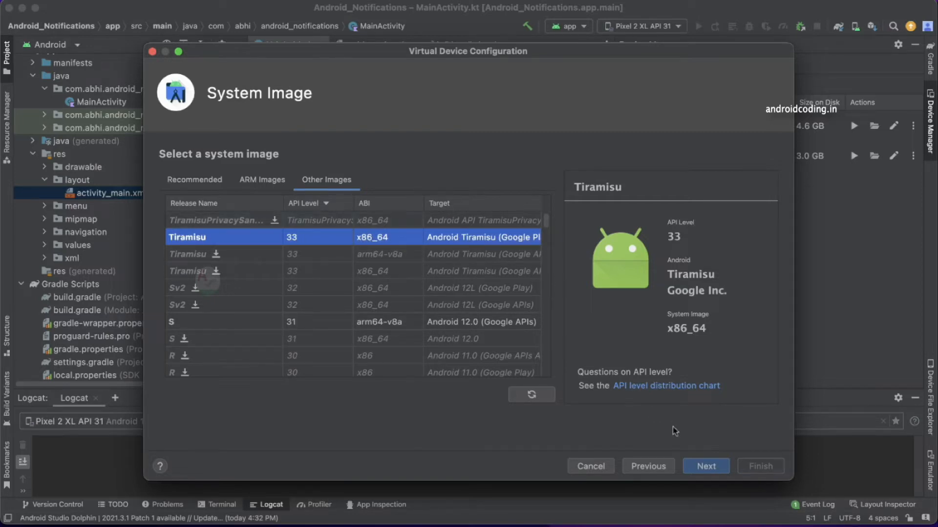
click(705, 466)
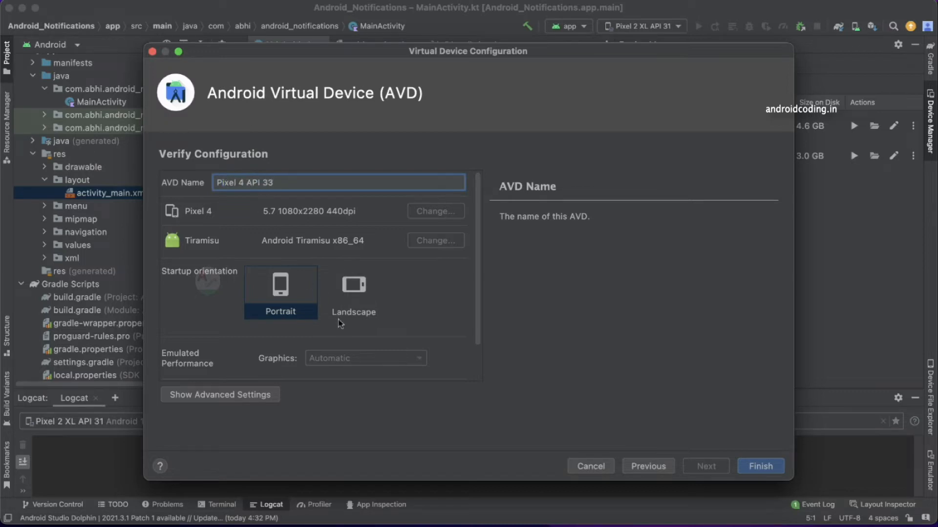
- Review advanced settings: 1536 MB RAM, 2048 MB internal storage, 512 MB SD card
click(220, 394)
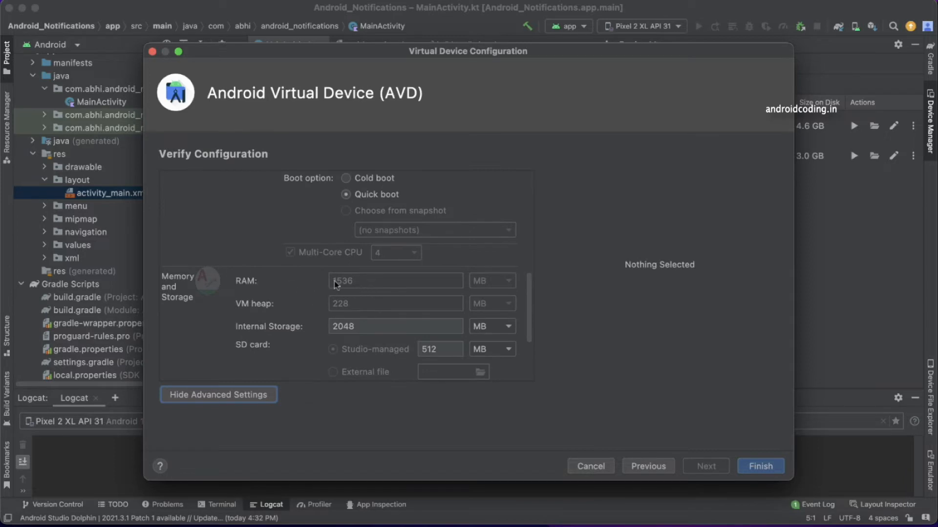
mouse_move(359, 288)
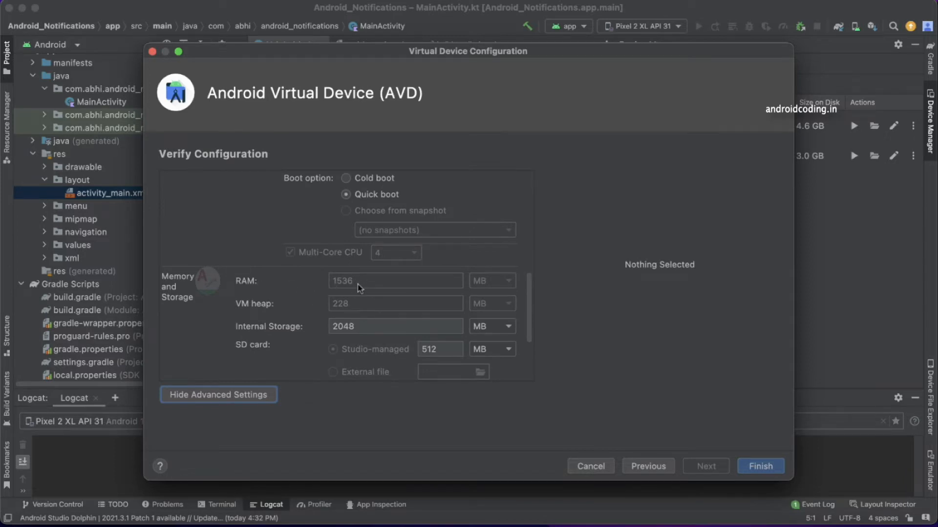
mouse_move(373, 282)
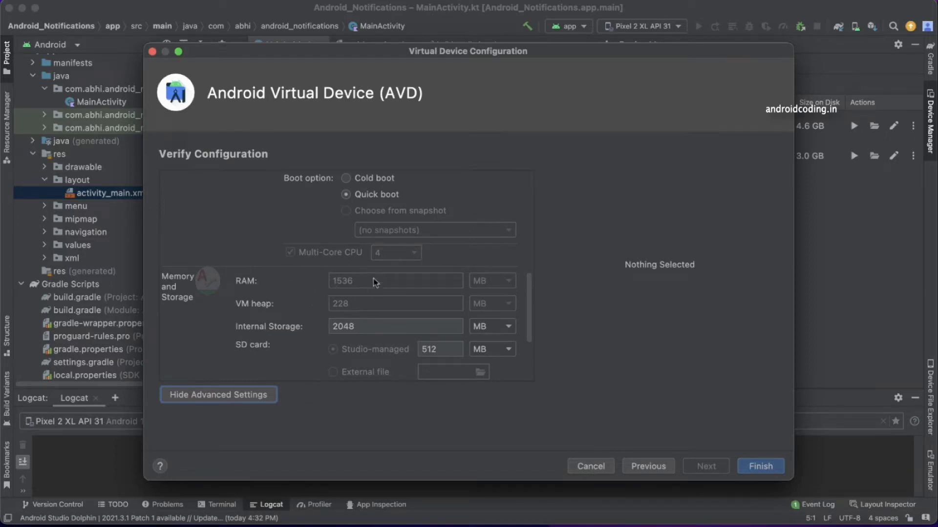
click(395, 326)
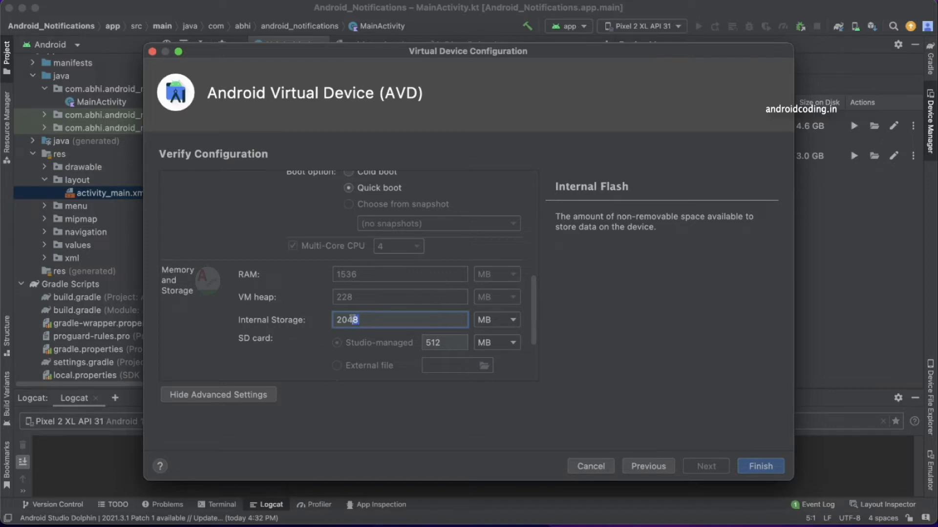
triple_click(400, 320)
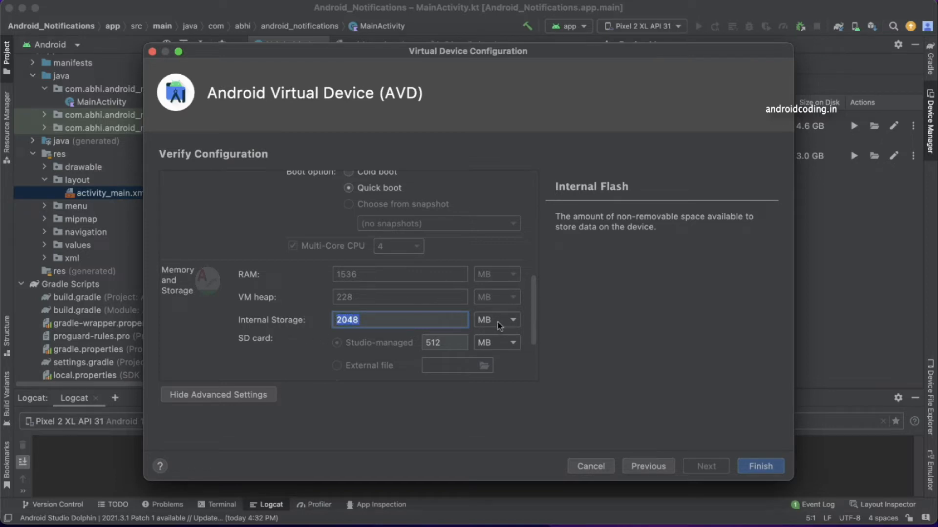
scroll(down, 3)
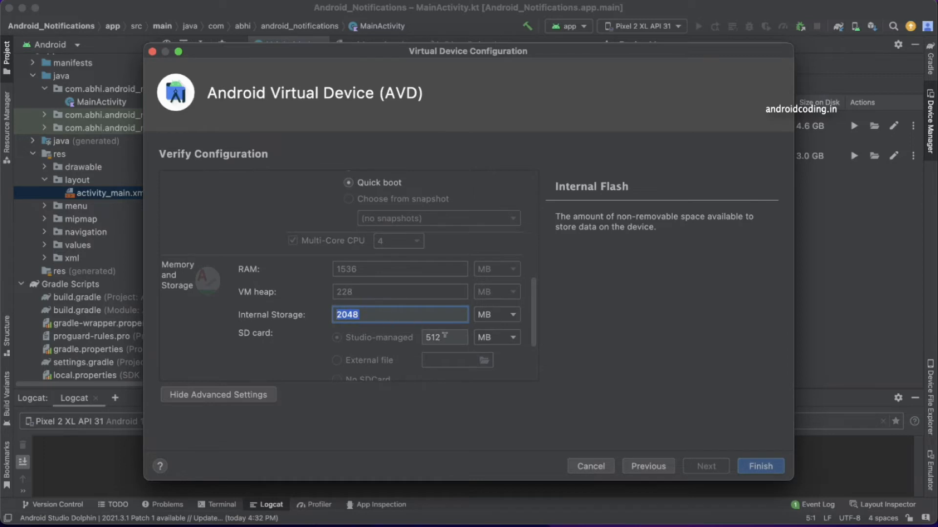
click(444, 337)
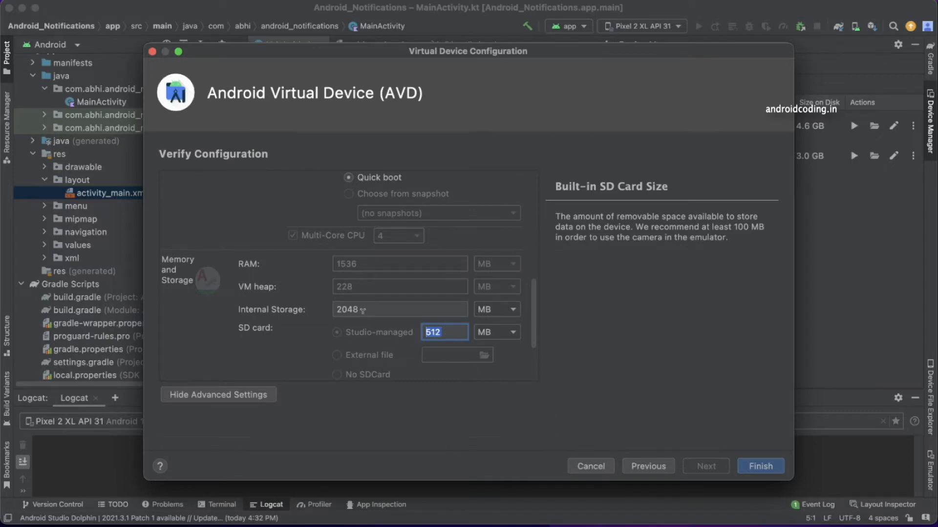
mouse_move(759, 466)
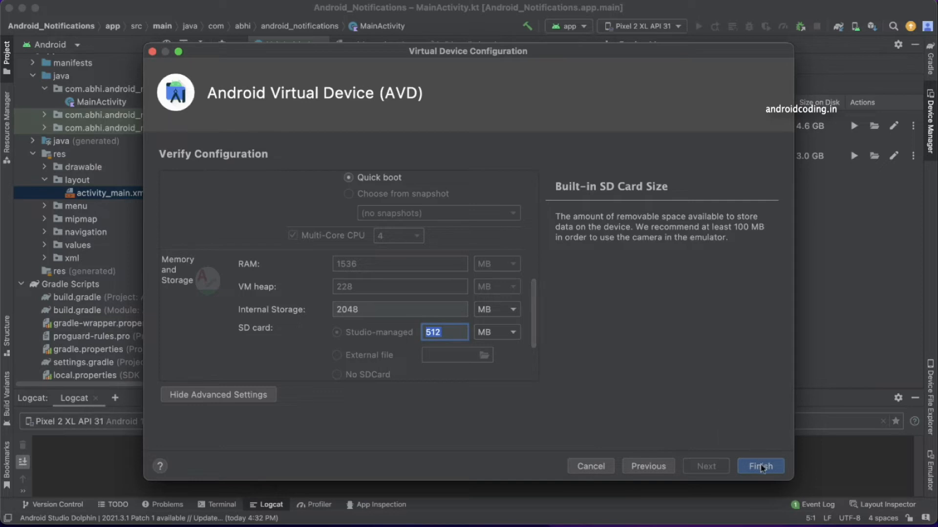
- Finish the Pixel 4 API 33 device, launch it, and dismiss the emulator-terminated error
click(760, 467)
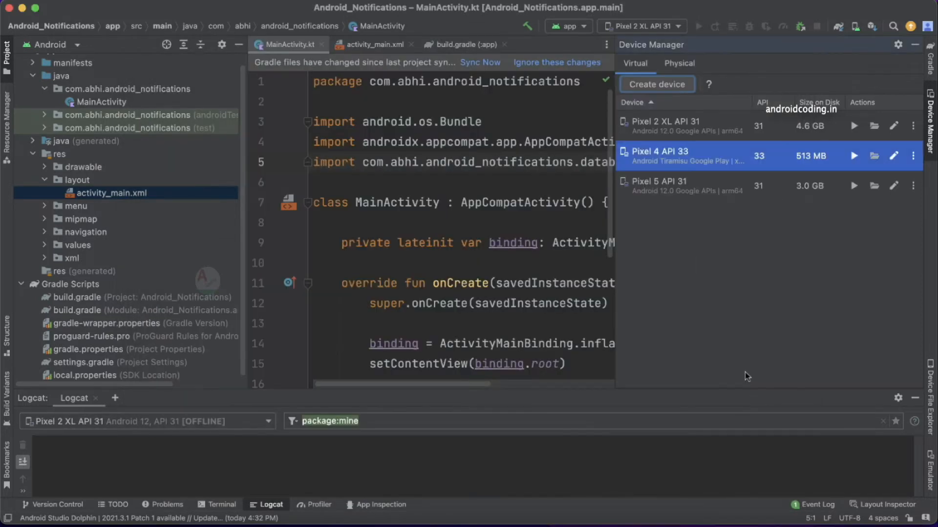
mouse_move(803, 166)
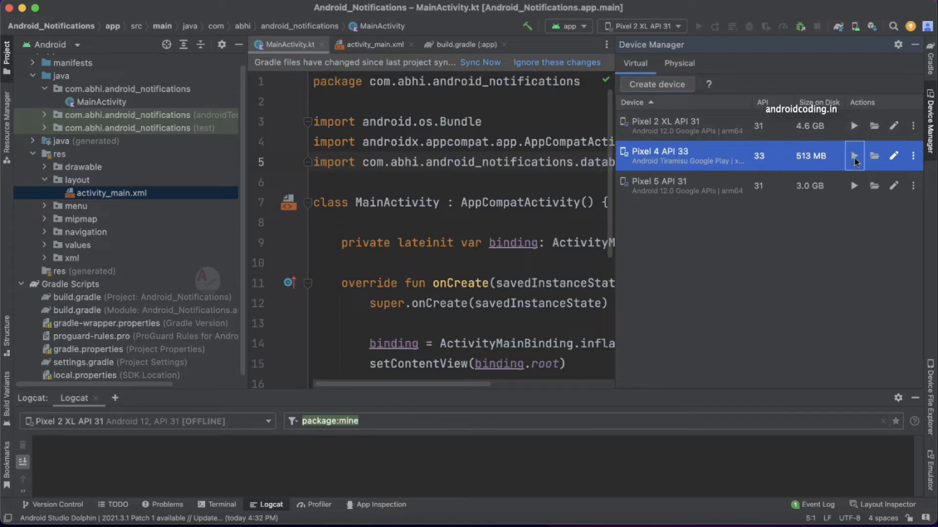
click(855, 155)
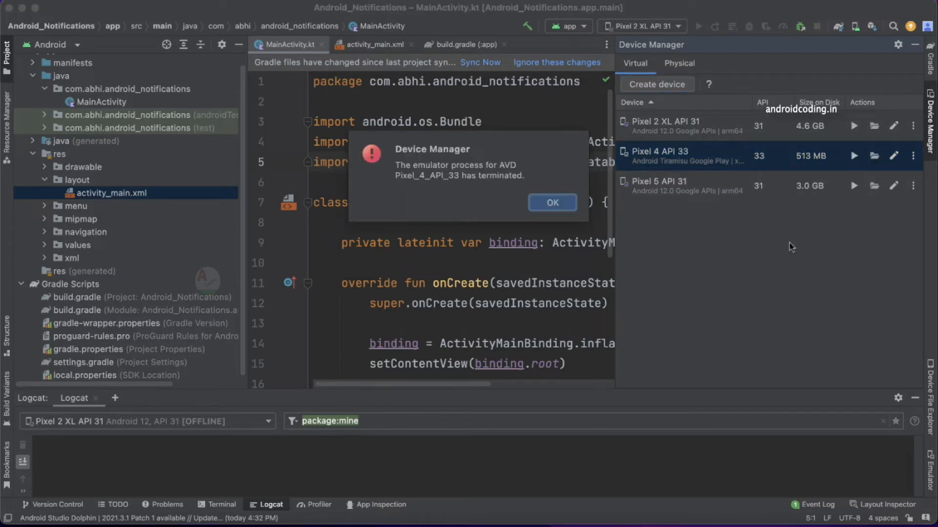
mouse_move(392, 174)
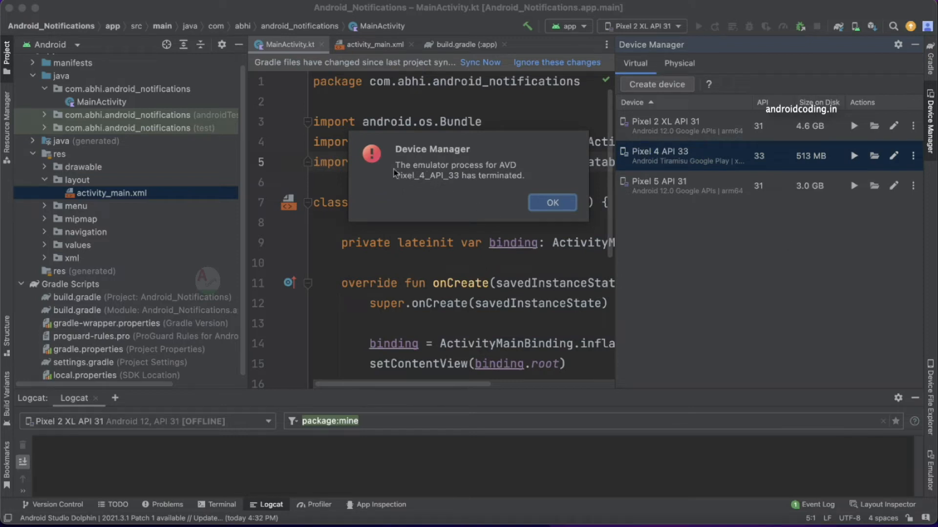
mouse_move(516, 180)
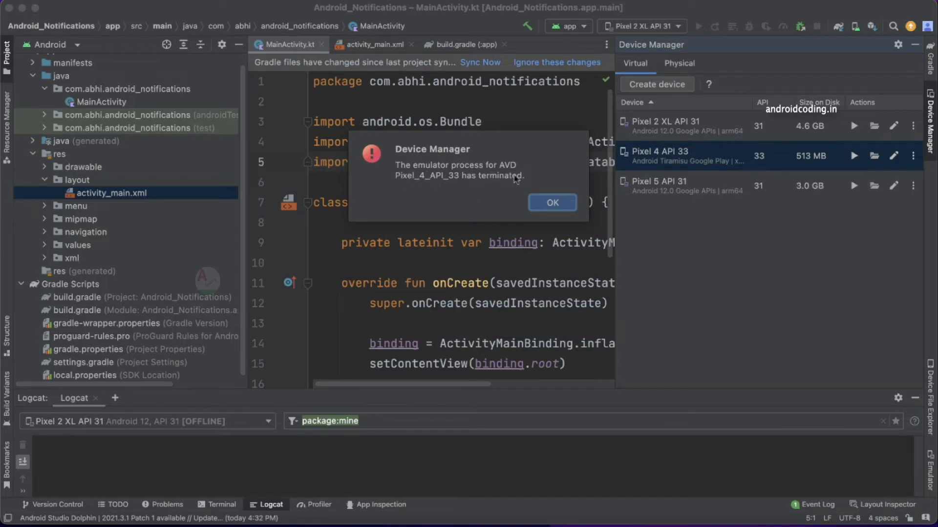
mouse_move(424, 191)
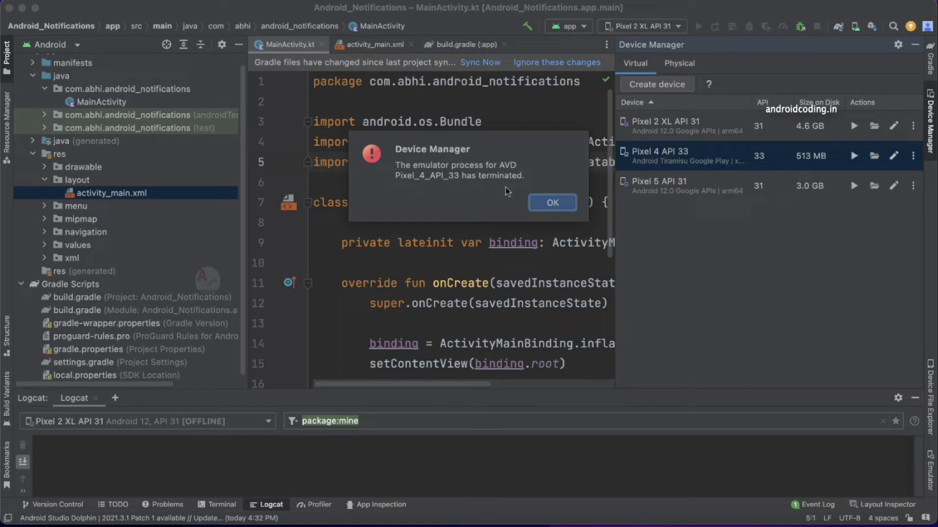
click(551, 202)
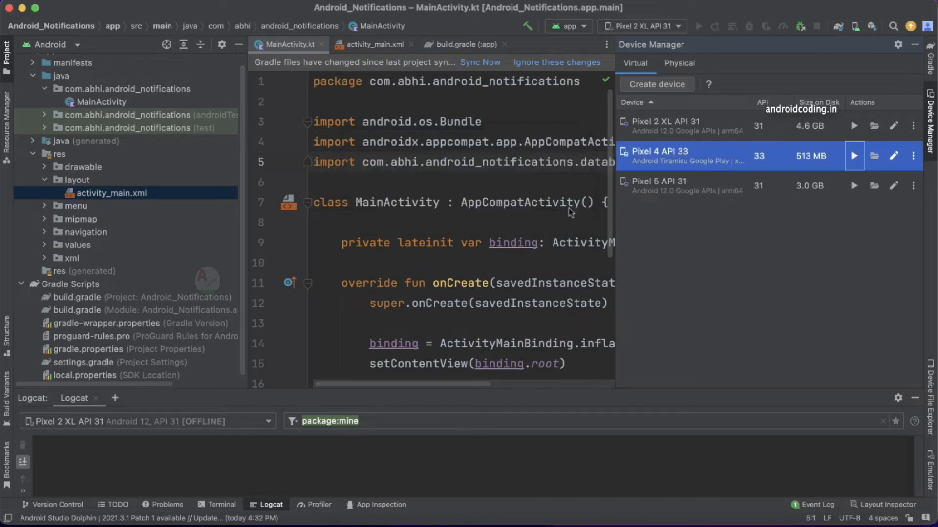
mouse_move(763, 224)
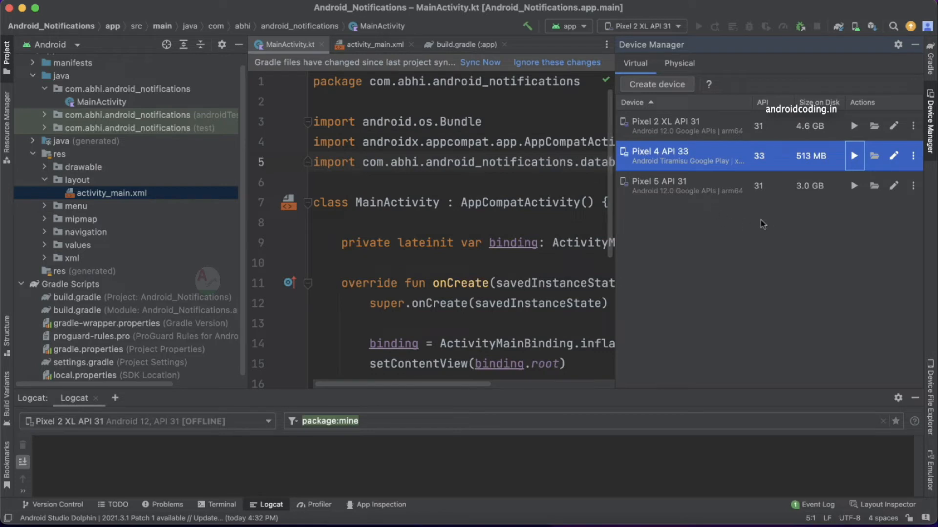
mouse_move(780, 220)
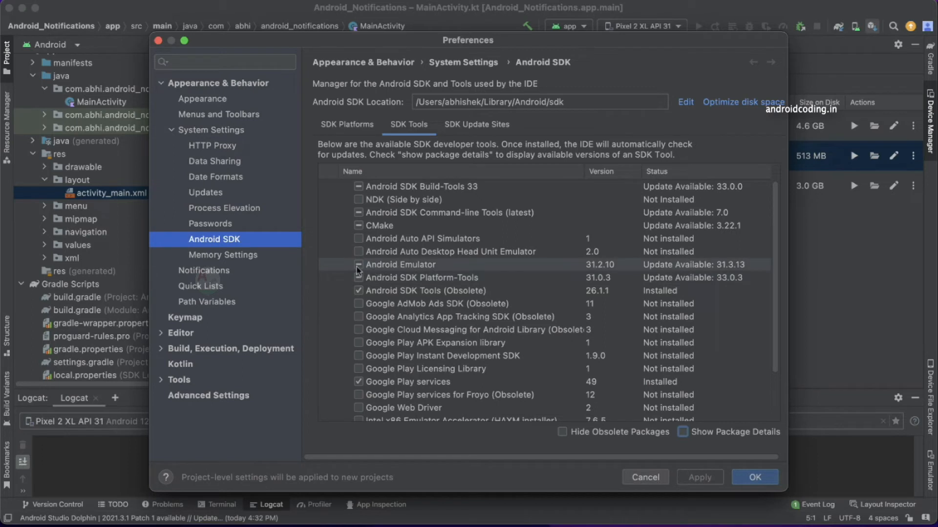
- Download the Android Emulator 31.3.13 update and view its status under SDK Tools
click(358, 264)
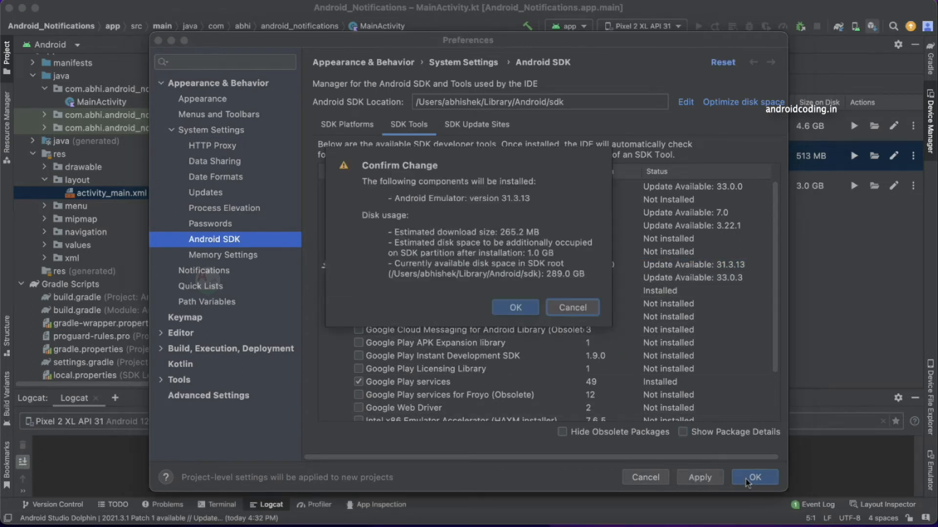
click(515, 306)
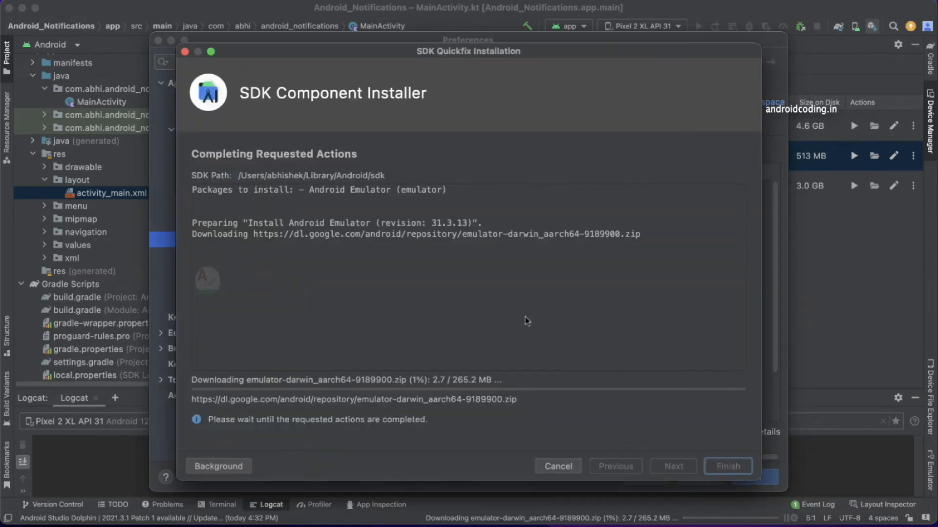
mouse_move(559, 329)
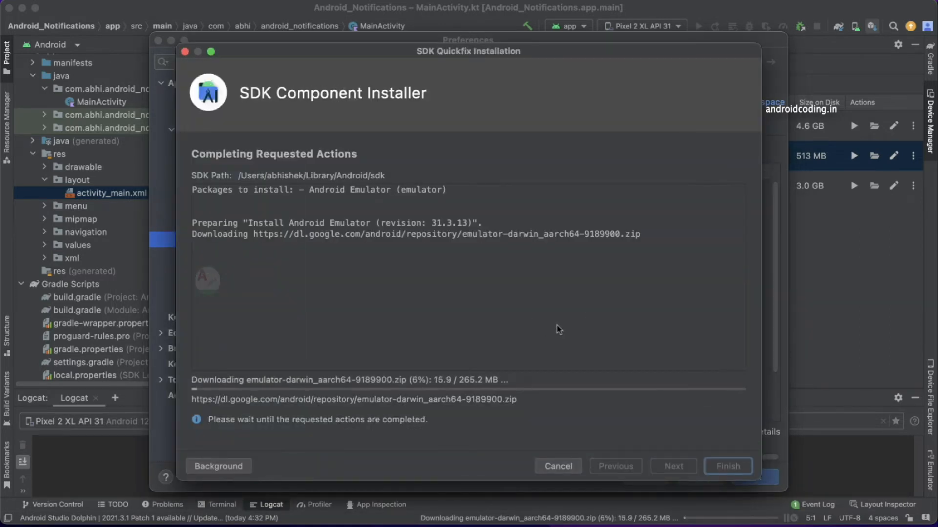
mouse_move(565, 326)
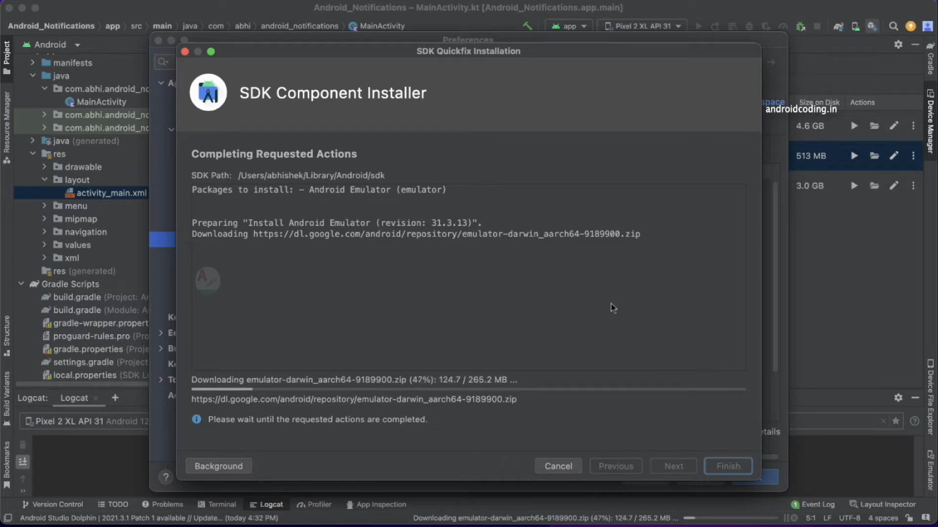
mouse_move(620, 305)
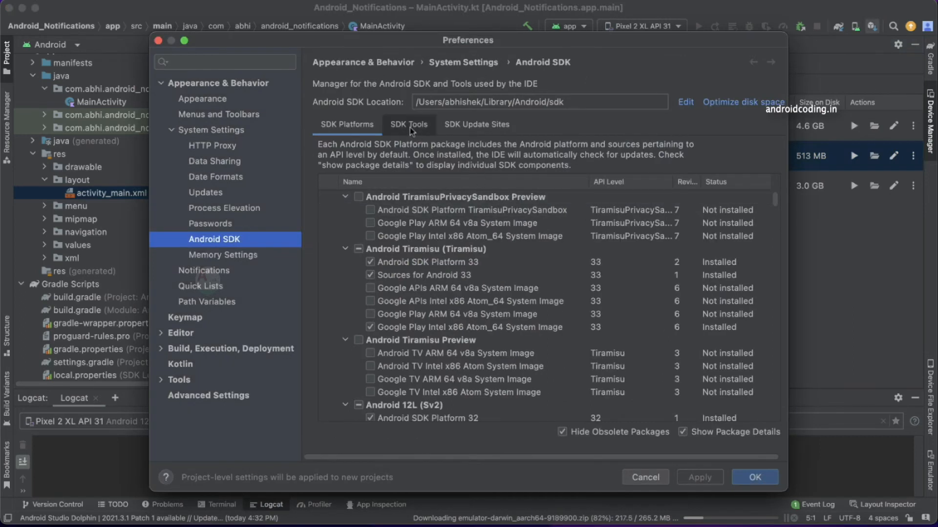
click(408, 124)
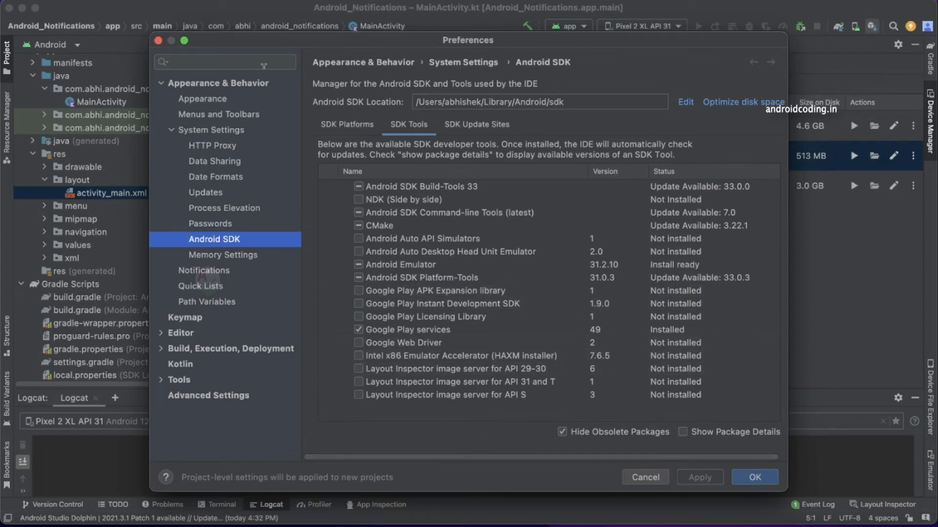
- Complete the Android Emulator 31.3.13 install and confirm Build-Tools 33 and Platform-Tools 33.0.3 show installed
click(754, 477)
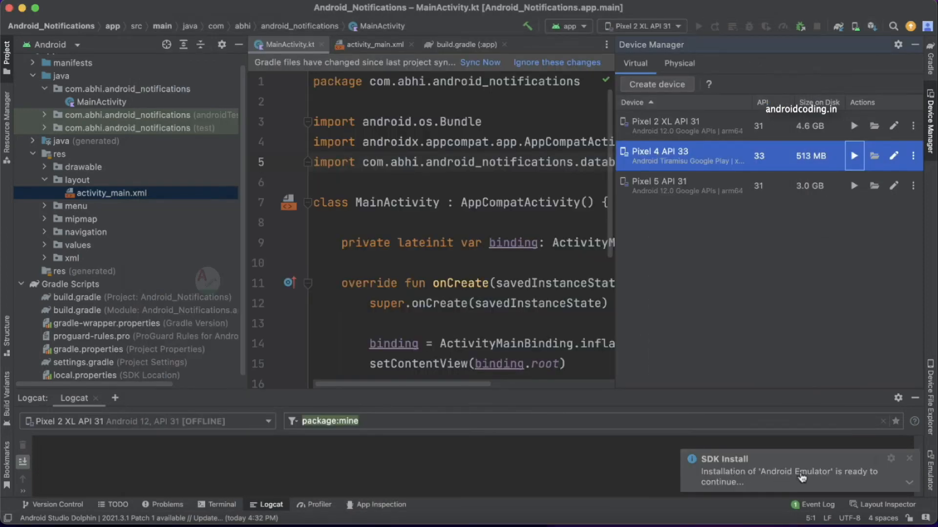
click(788, 471)
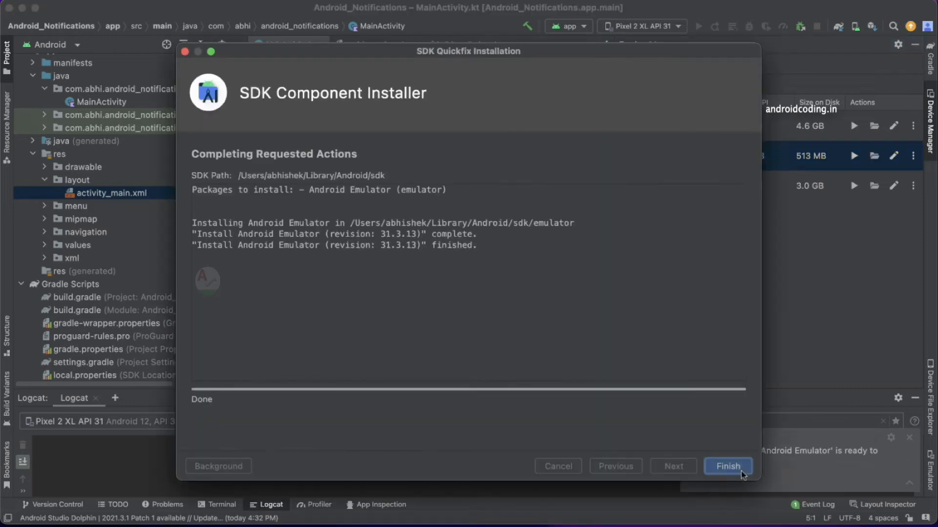
mouse_move(533, 292)
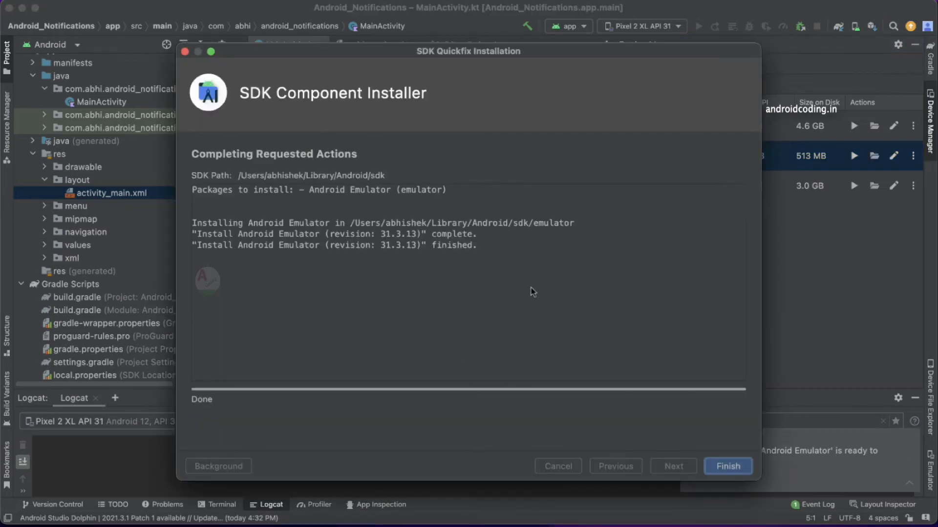
click(727, 466)
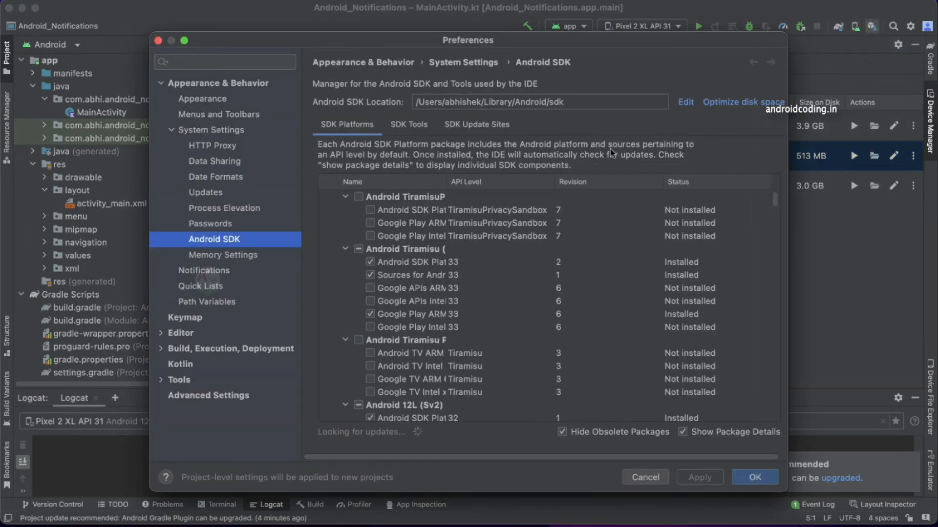
click(409, 125)
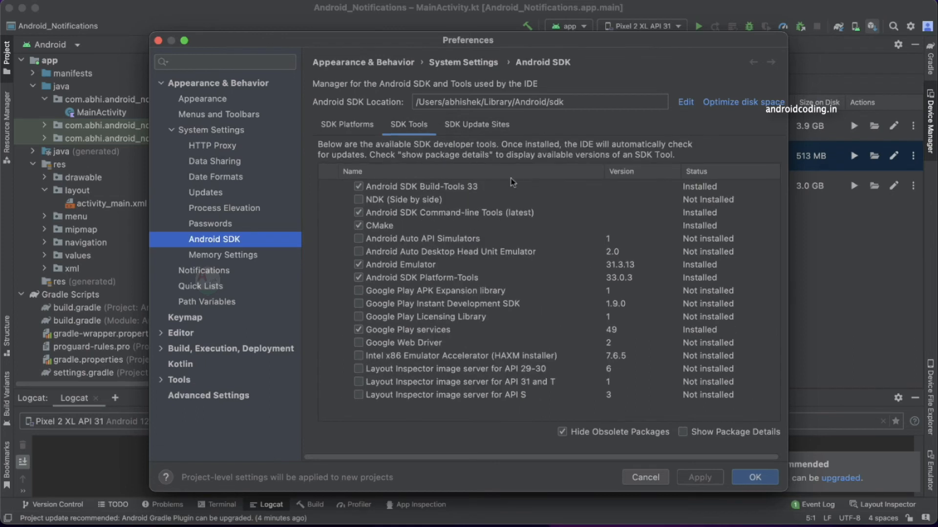
mouse_move(588, 320)
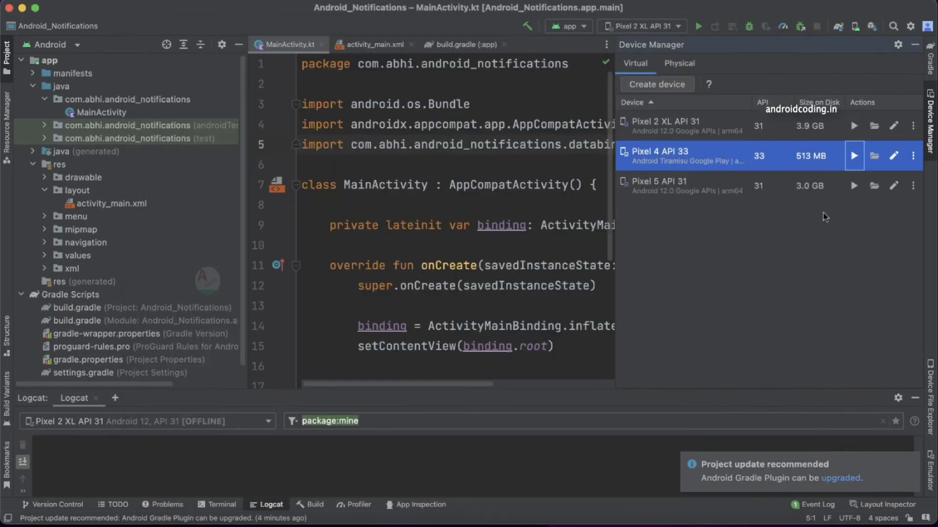
- Boot the Pixel 4 API 33 emulator, verify Android 13 in About emulated device, and return home
click(854, 157)
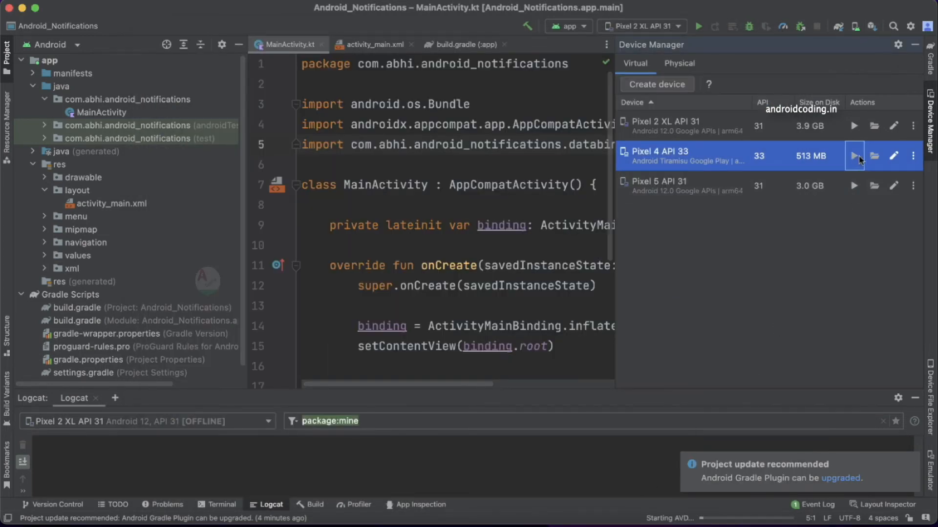
click(853, 156)
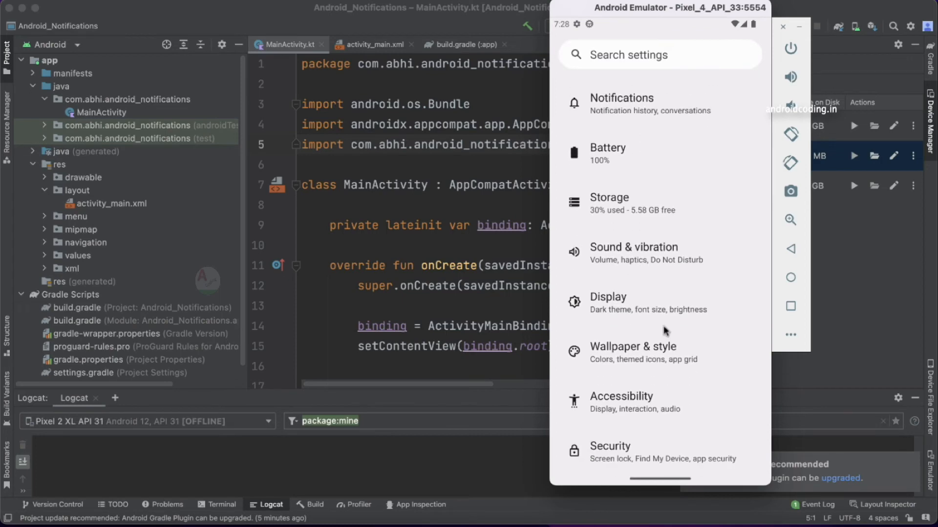
scroll(down, 3)
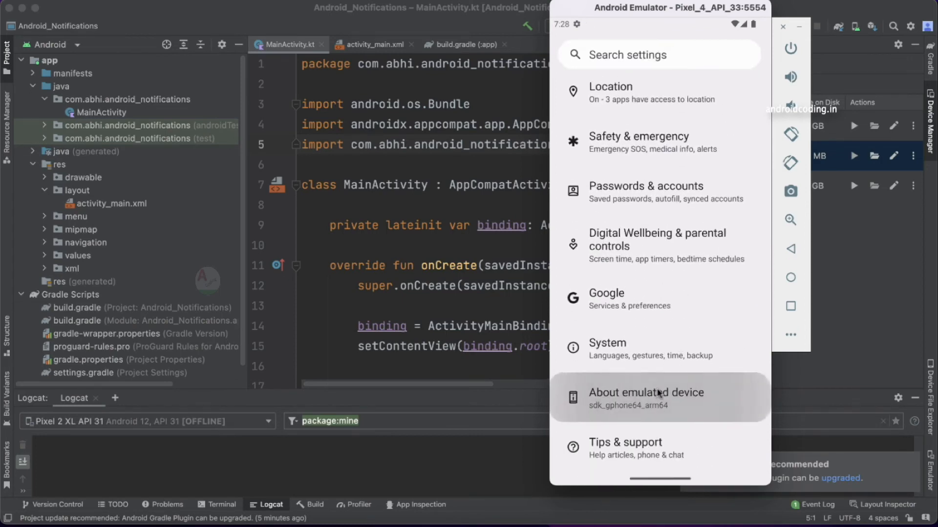
click(646, 398)
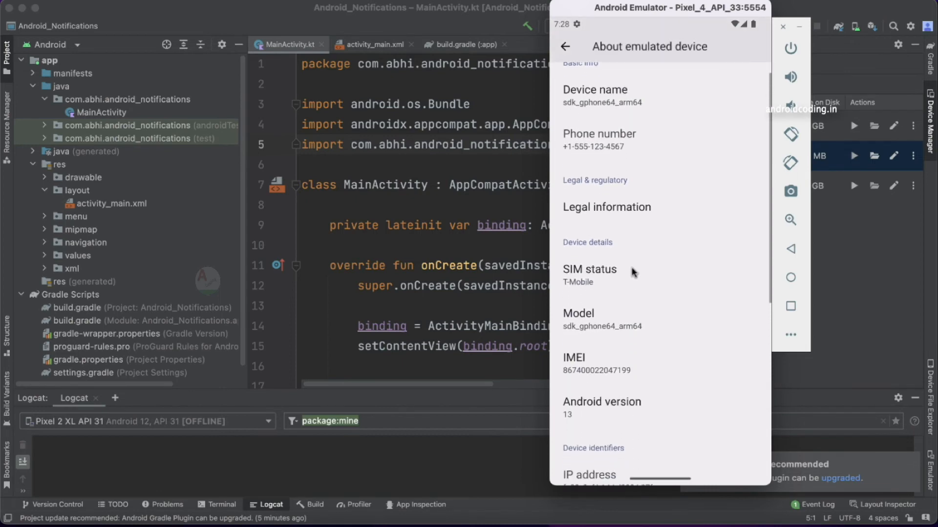
scroll(down, 3)
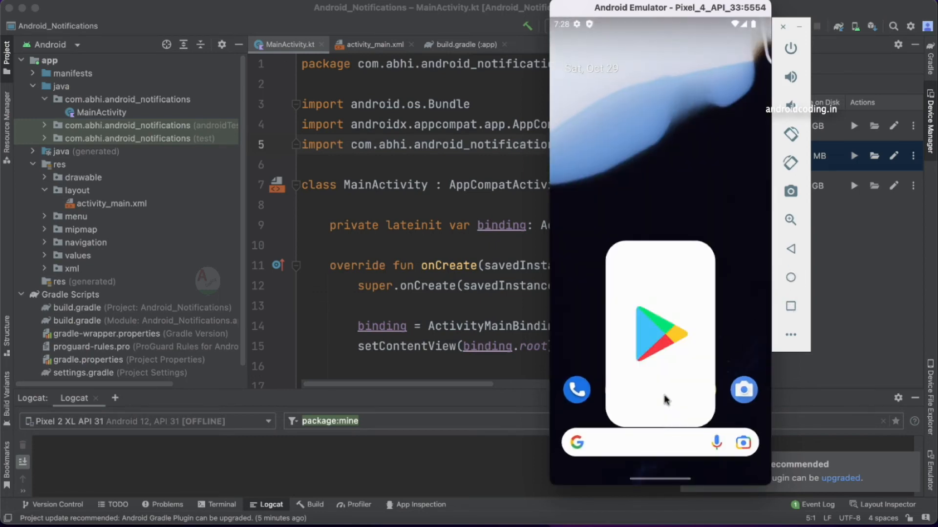
click(659, 334)
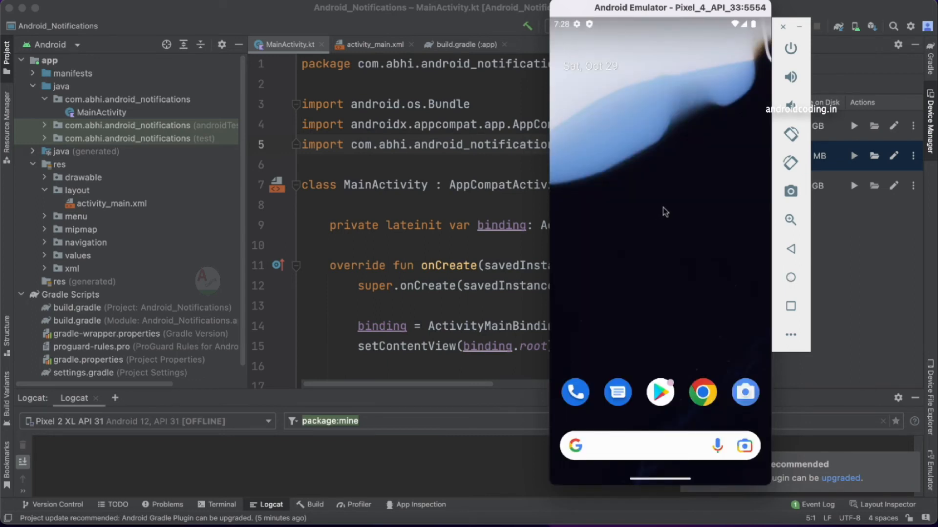
- Focus the Android Studio window so MainActivity.kt appears over the emulator
click(783, 27)
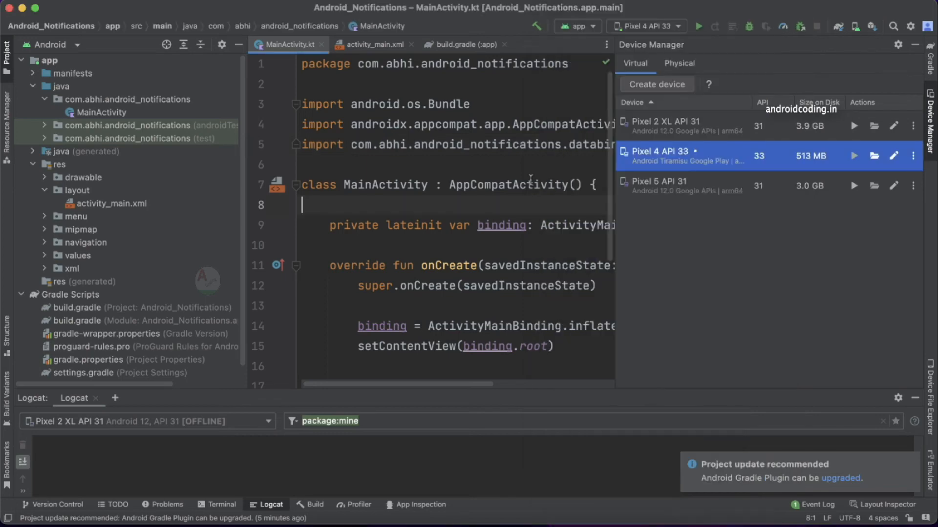
mouse_move(530, 180)
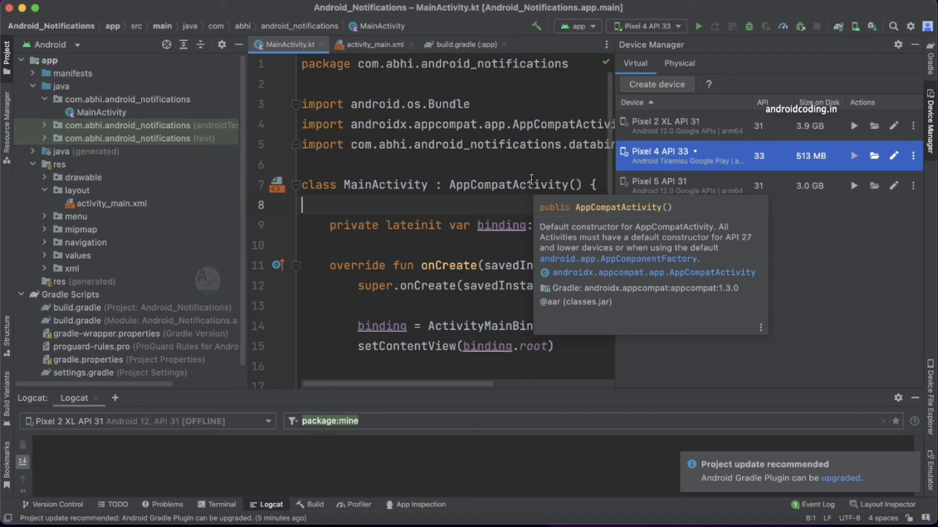
mouse_move(513, 99)
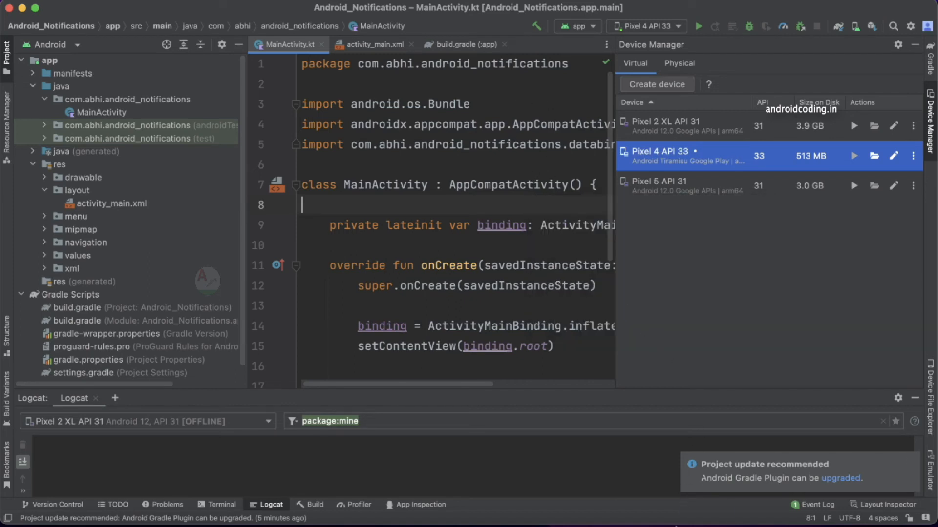
- Bring the Pixel 4 API 33 emulator window forward and drag it toward screen centre
click(854, 157)
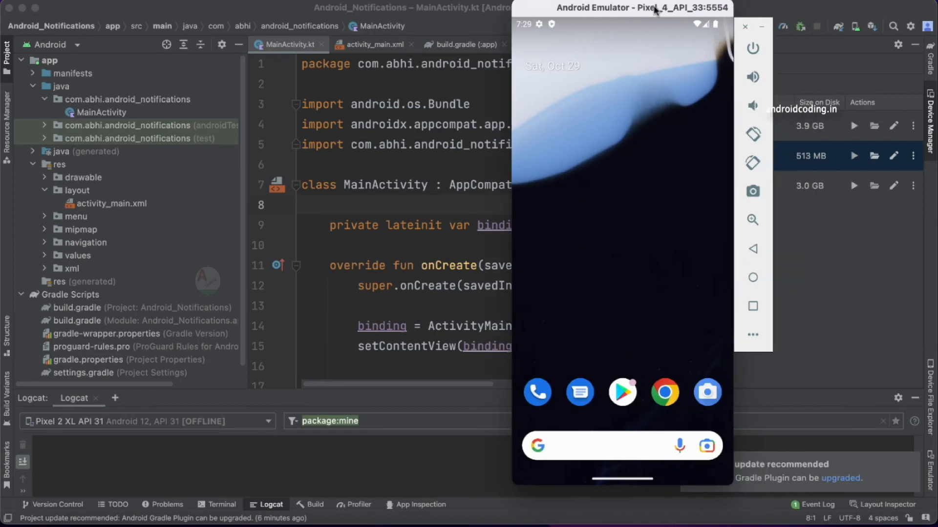
drag(643, 8, 530, 8)
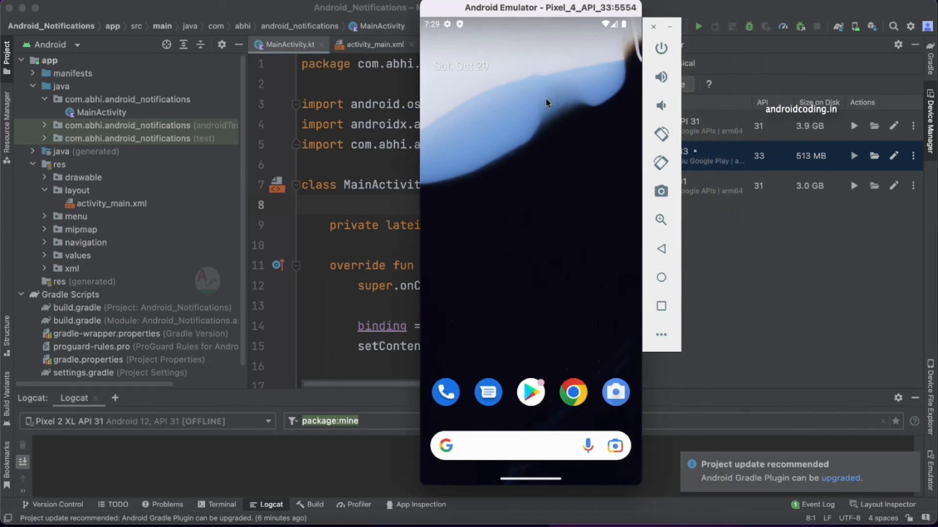
mouse_move(554, 193)
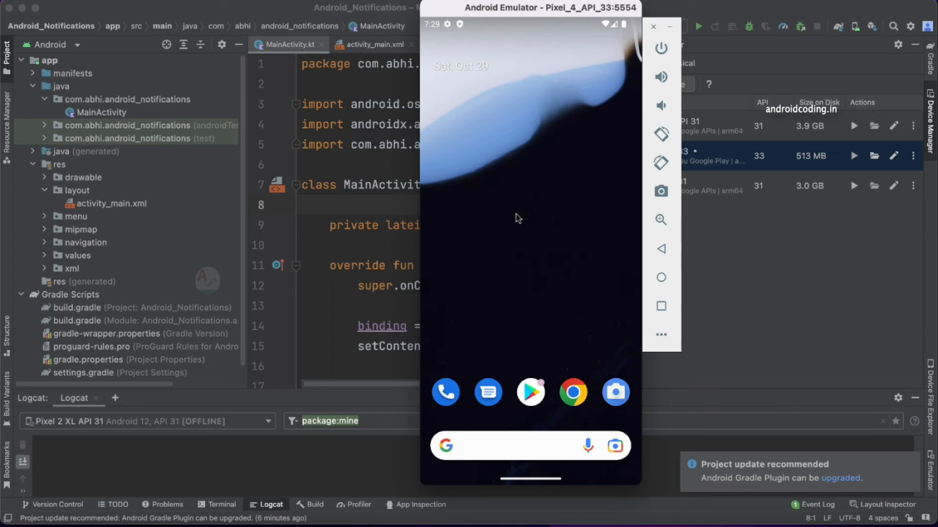
mouse_move(519, 216)
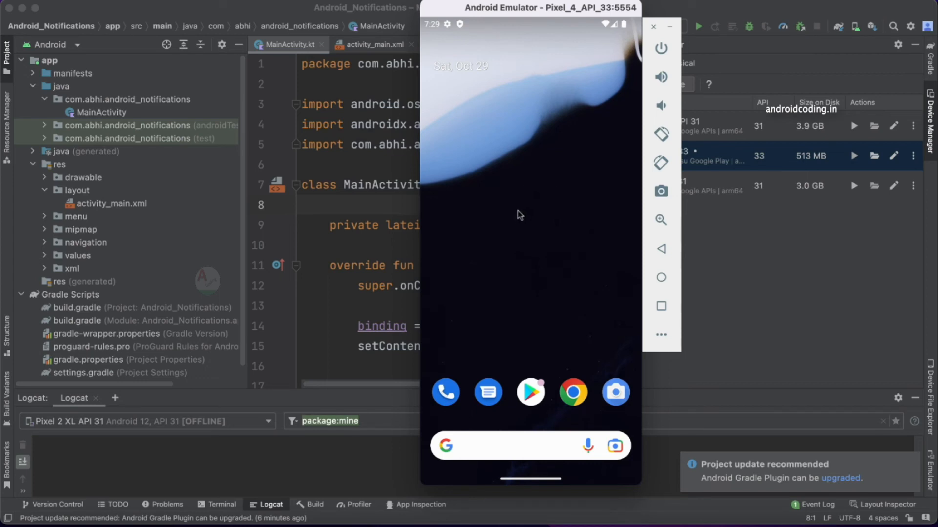
mouse_move(525, 211)
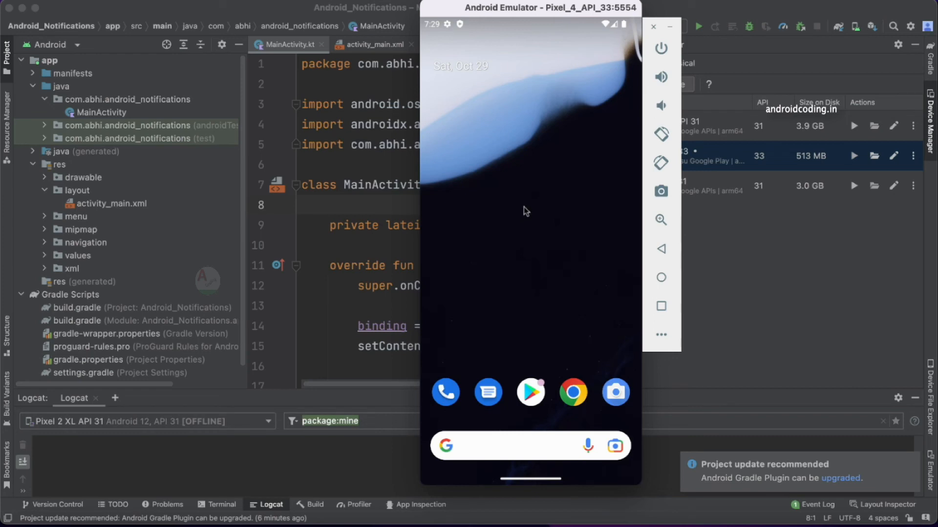
mouse_move(527, 209)
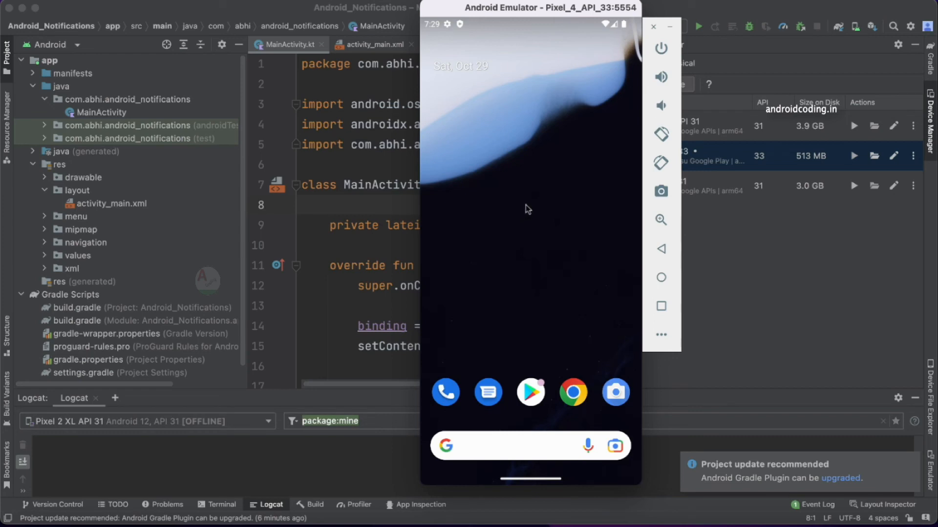